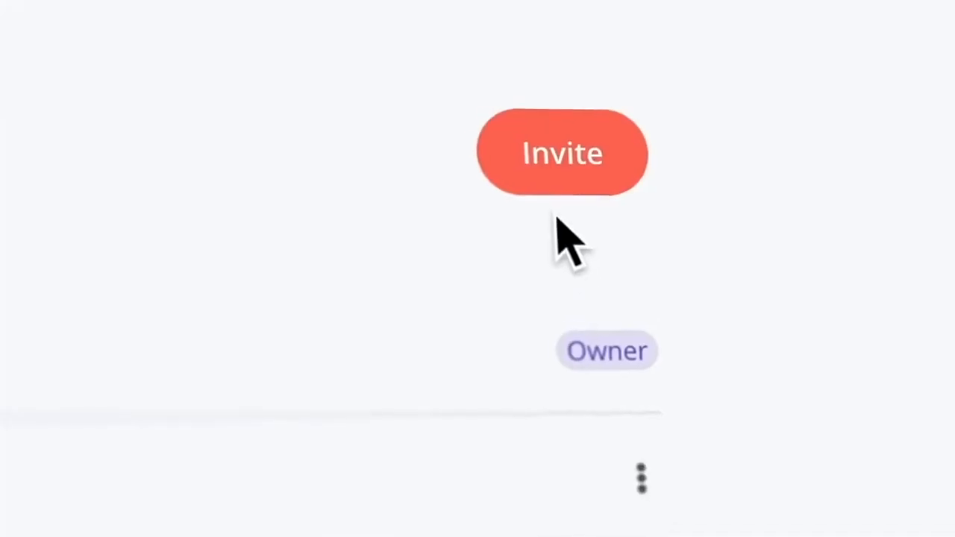
Start a new N8N_USER_MANAGEMENT_DISABLED= line below N8N_SMTP_SSL=false in docker-compose.yml
left_click(562, 152)
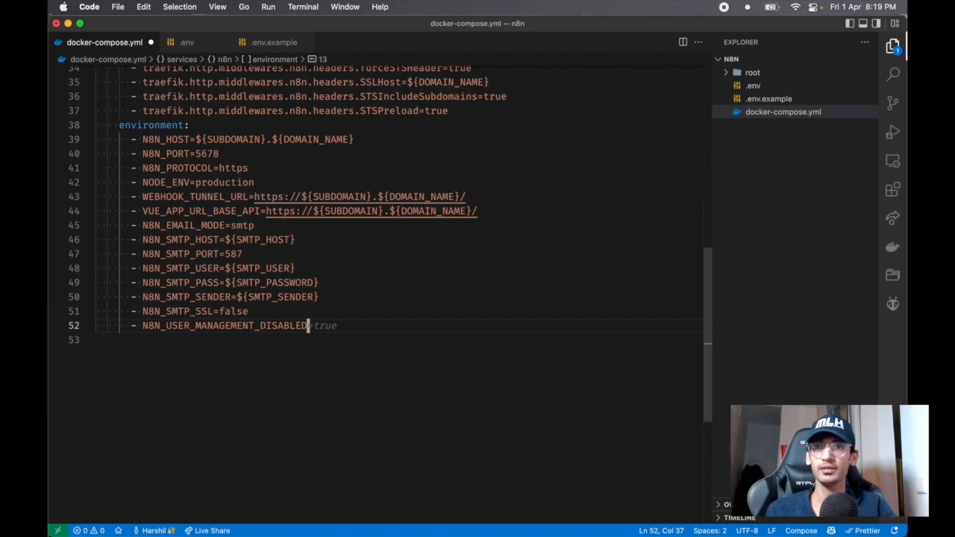
Set N8N_USER_MANAGEMENT_DISABLED=true and run docker-compose up -d
type("true")
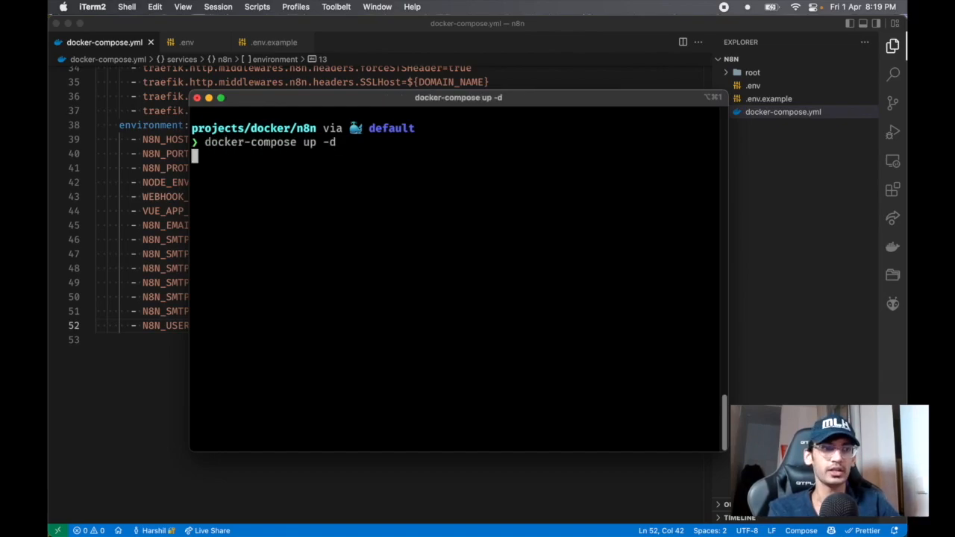
key("Return")
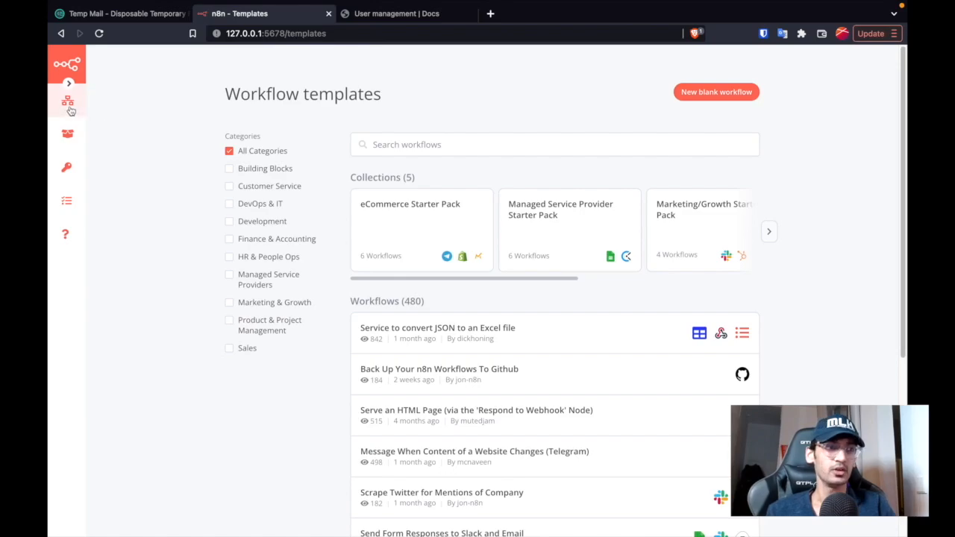
mouse_move(317, 162)
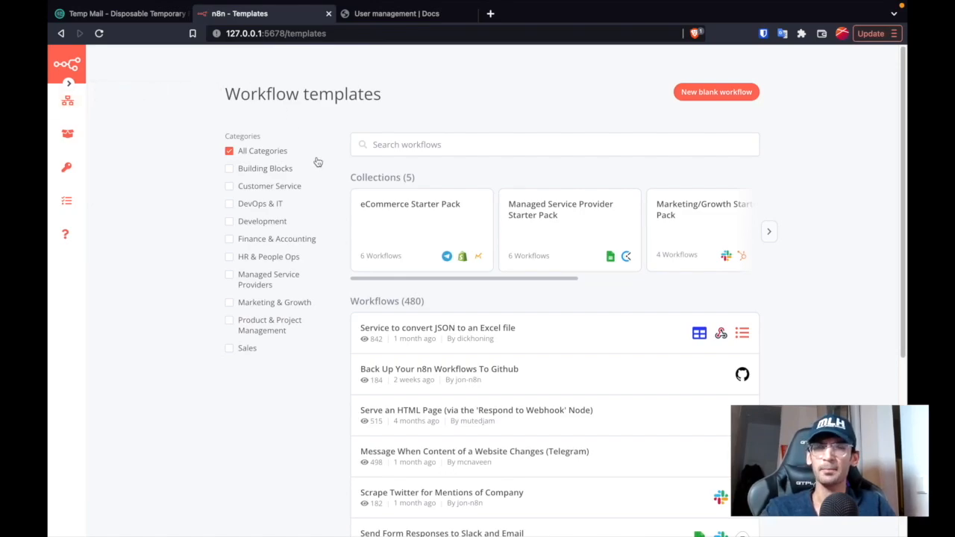
mouse_move(152, 168)
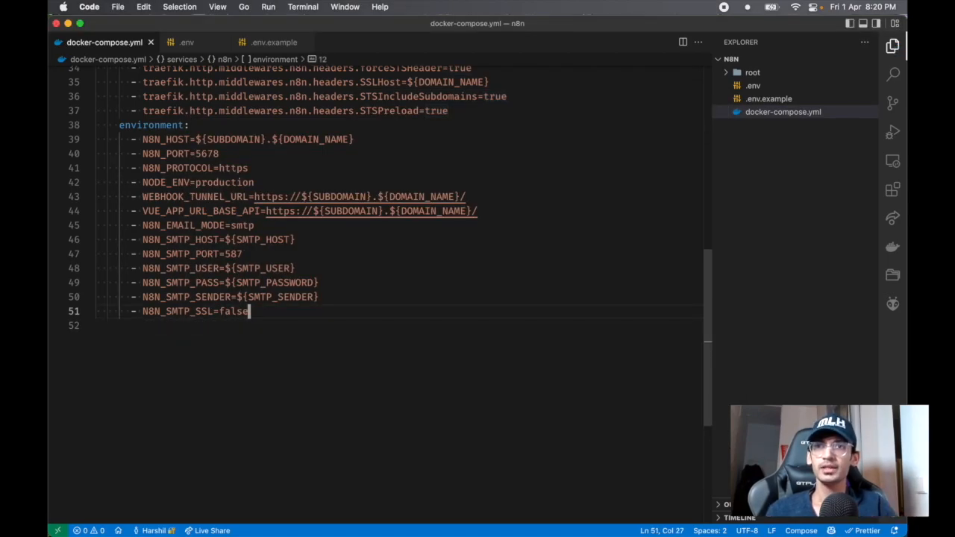
mouse_move(378, 340)
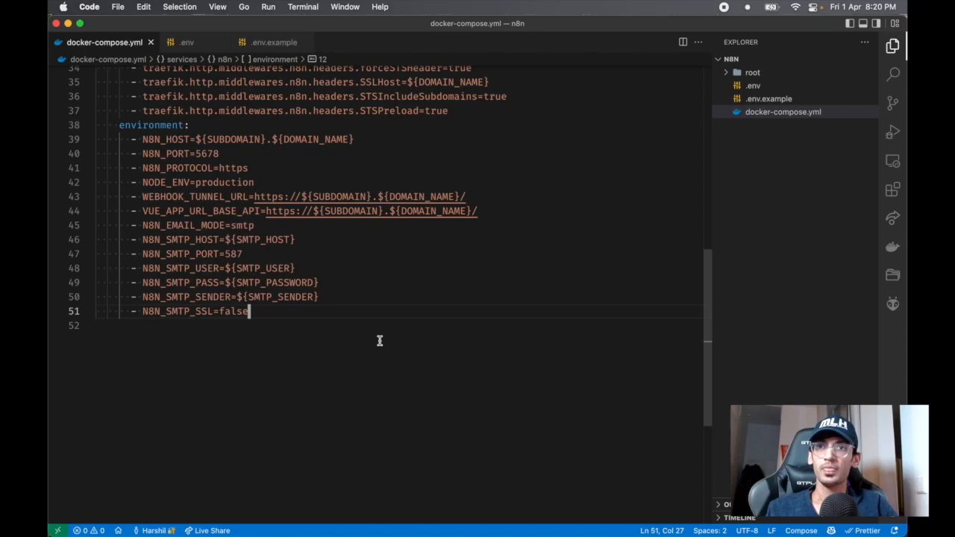
mouse_move(140, 223)
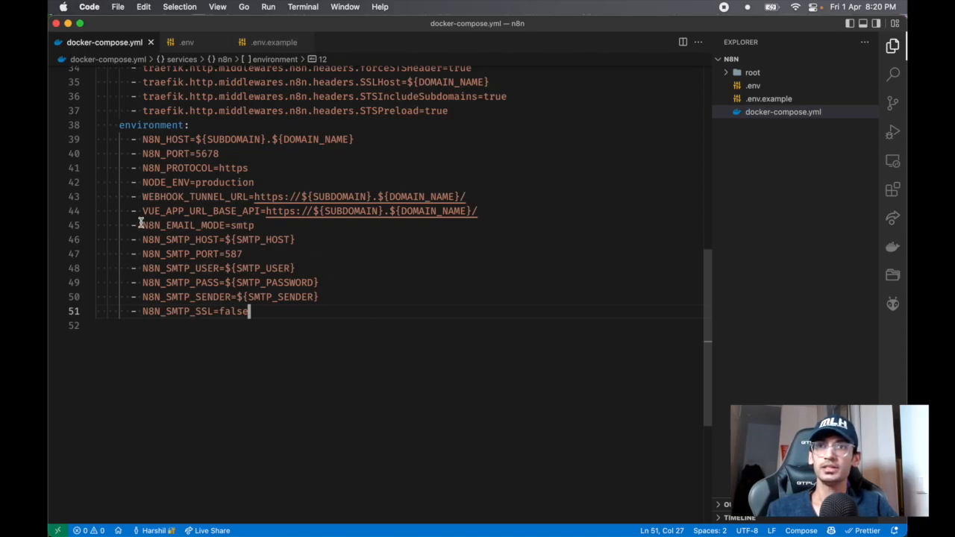
mouse_move(219, 226)
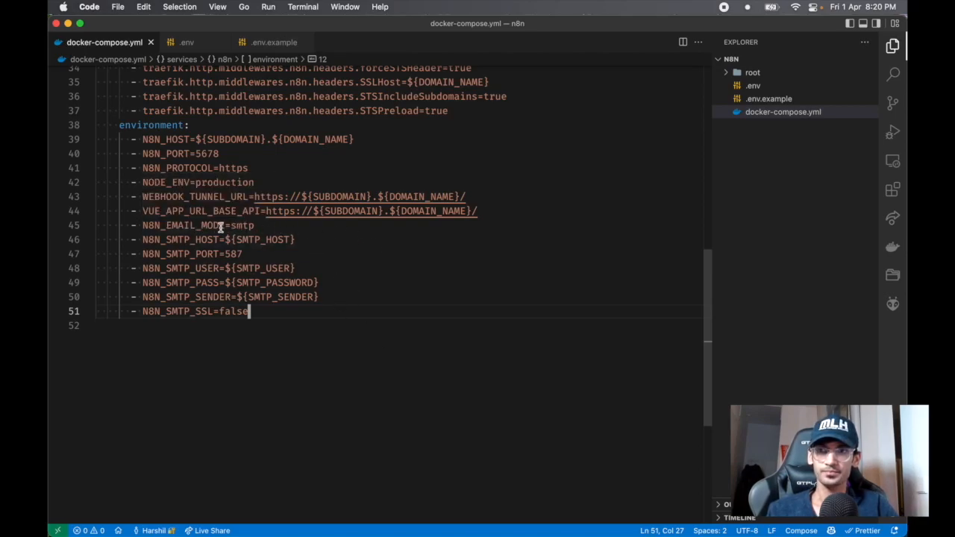
mouse_move(265, 225)
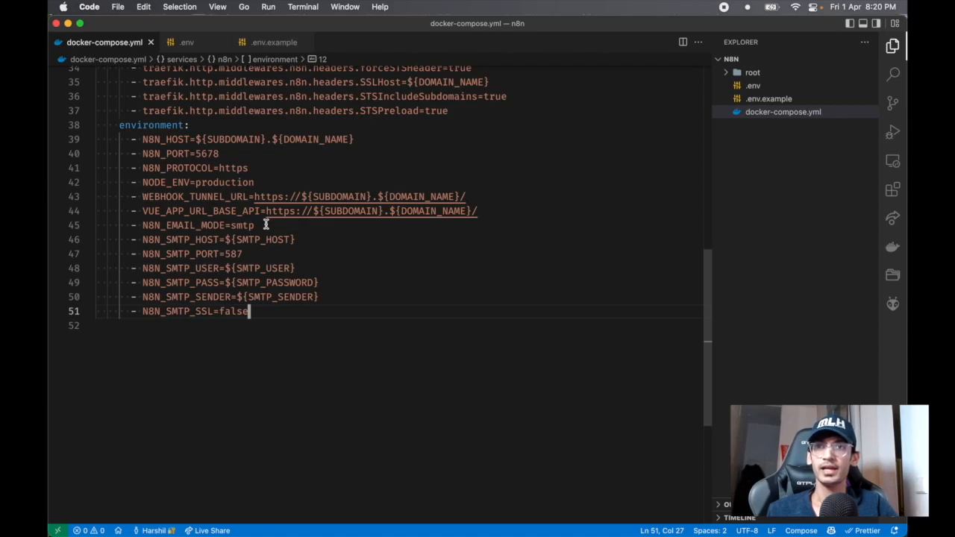
mouse_move(212, 243)
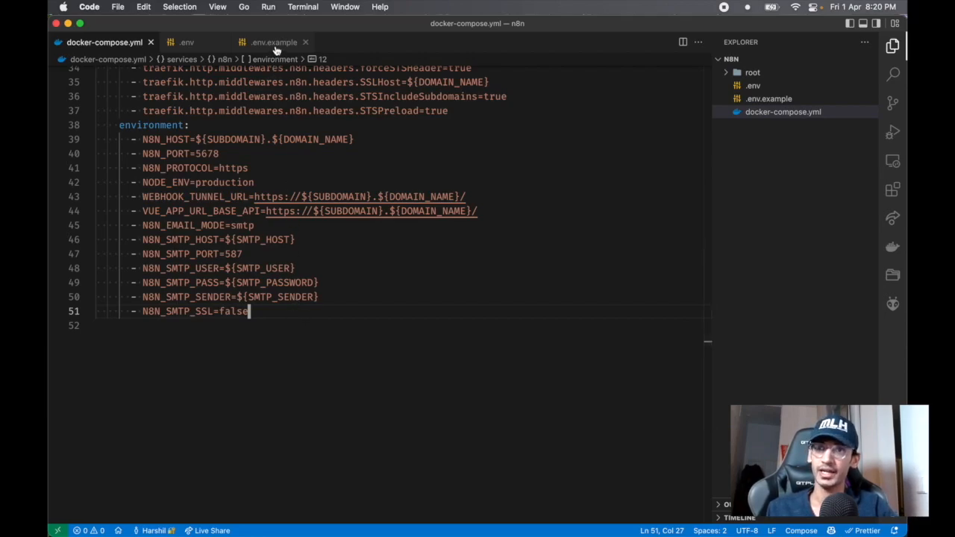
mouse_move(273, 42)
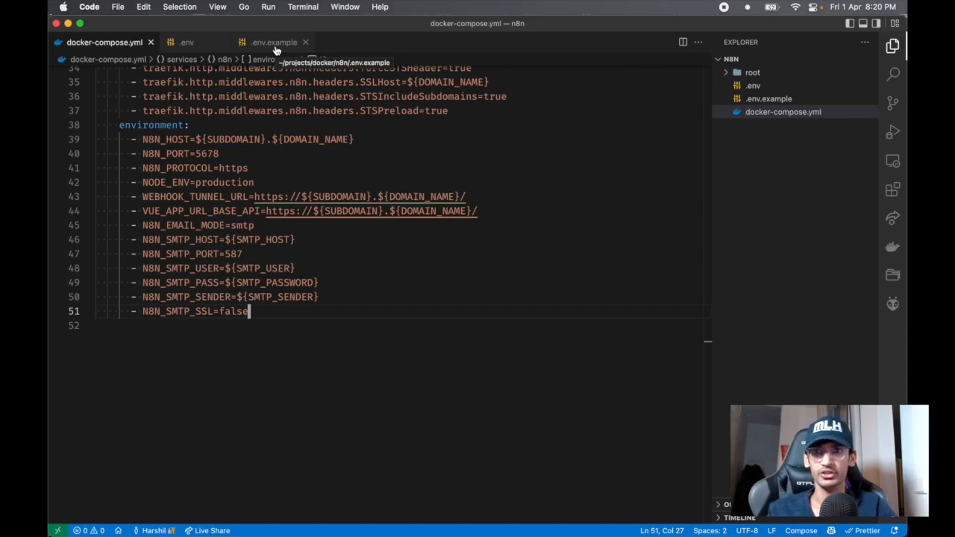
Review .env.example, pointing out the data folder and SMTP_HOST=smtp.gmail.com
left_click(274, 42)
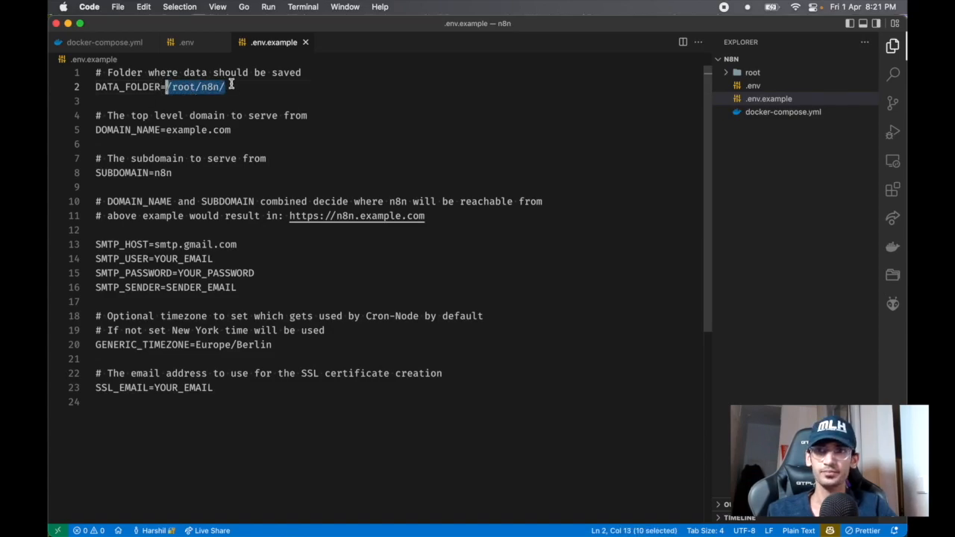
left_click(224, 86)
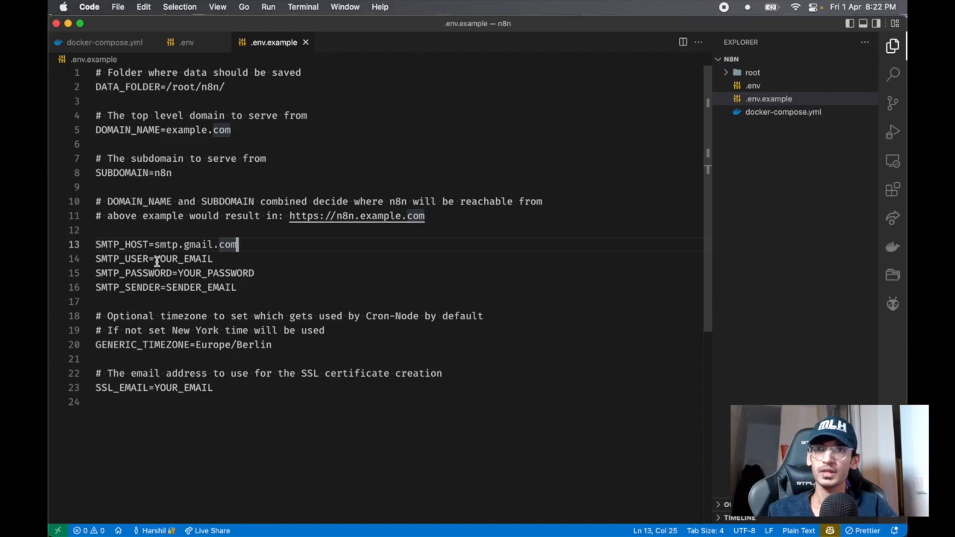
Highlight the SMTP user, sender and Europe/Berlin timezone placeholders, then return to docker-compose.yml
double_click(186, 258)
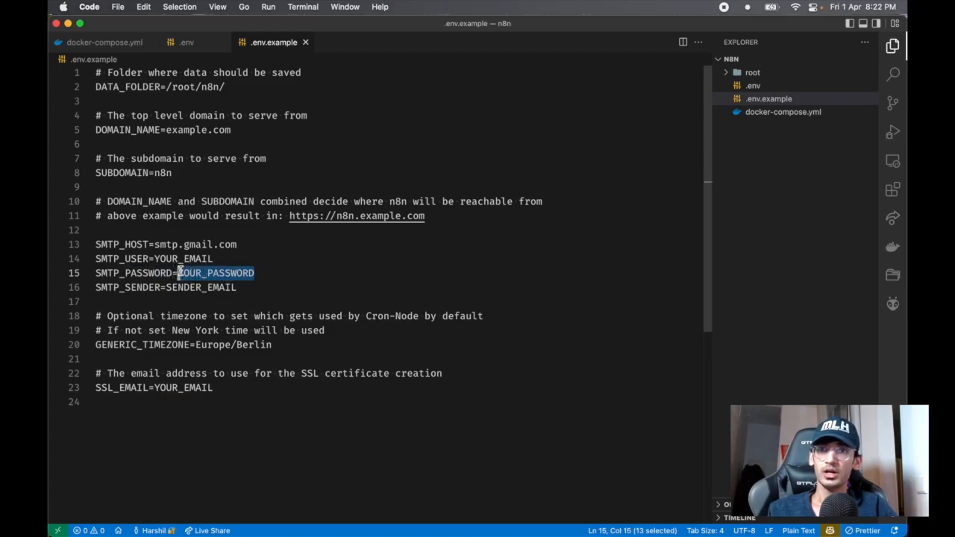
left_click(256, 272)
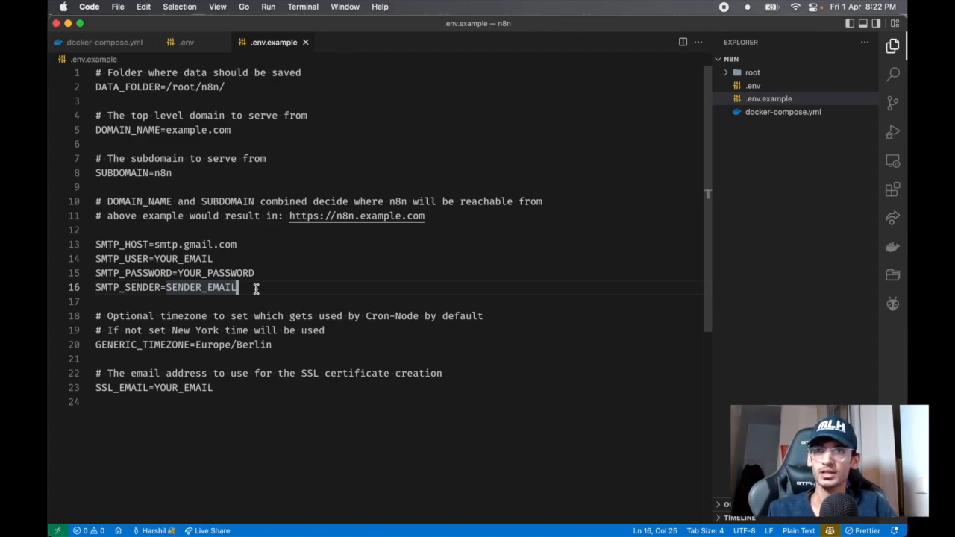
double_click(254, 344)
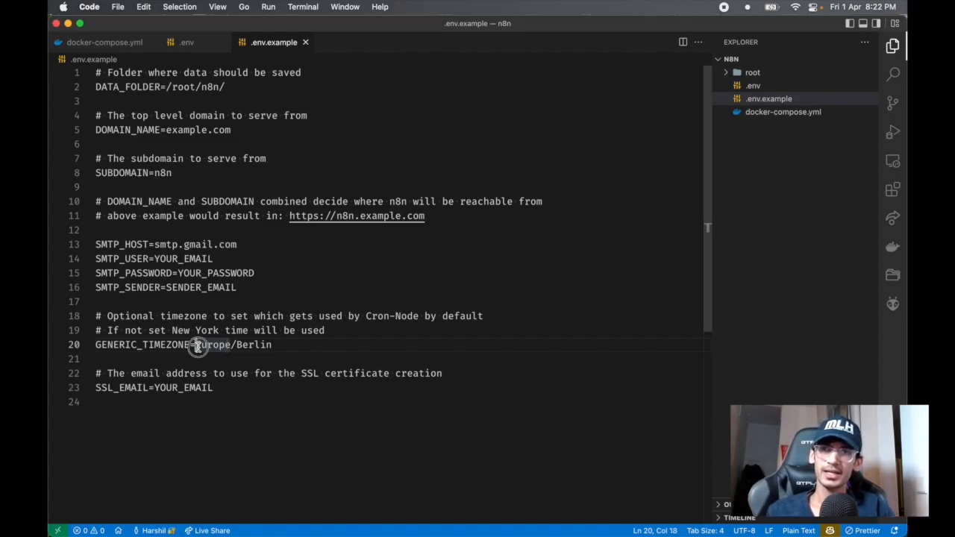
double_click(211, 344)
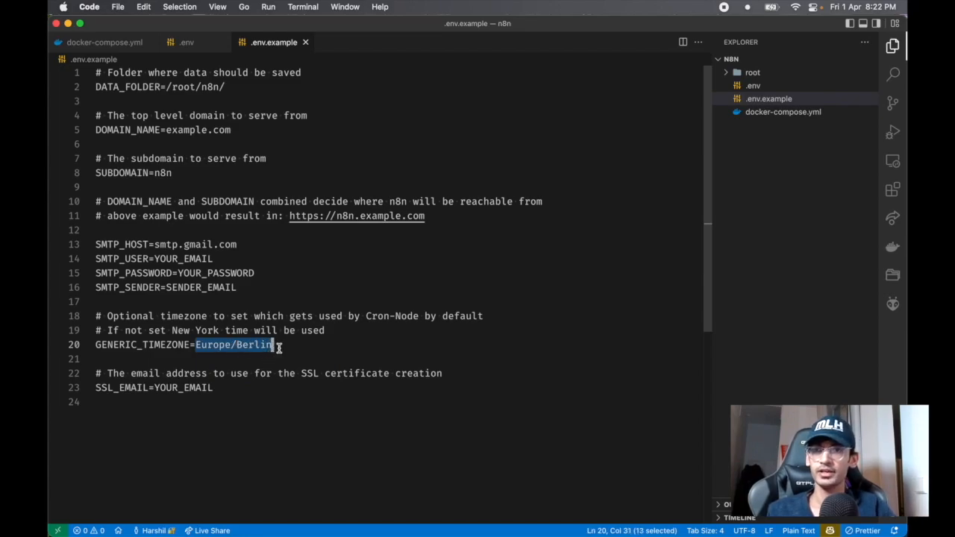
left_click(279, 345)
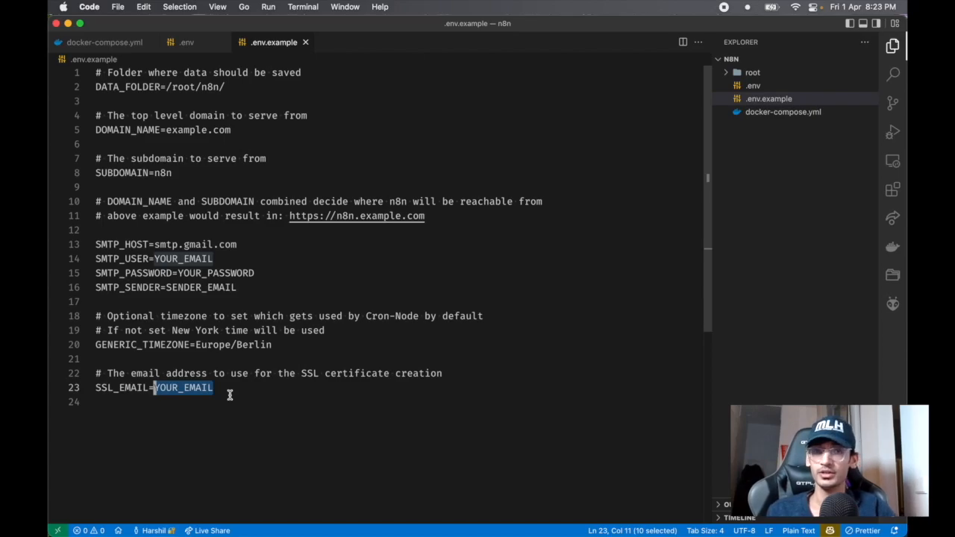
mouse_move(161, 165)
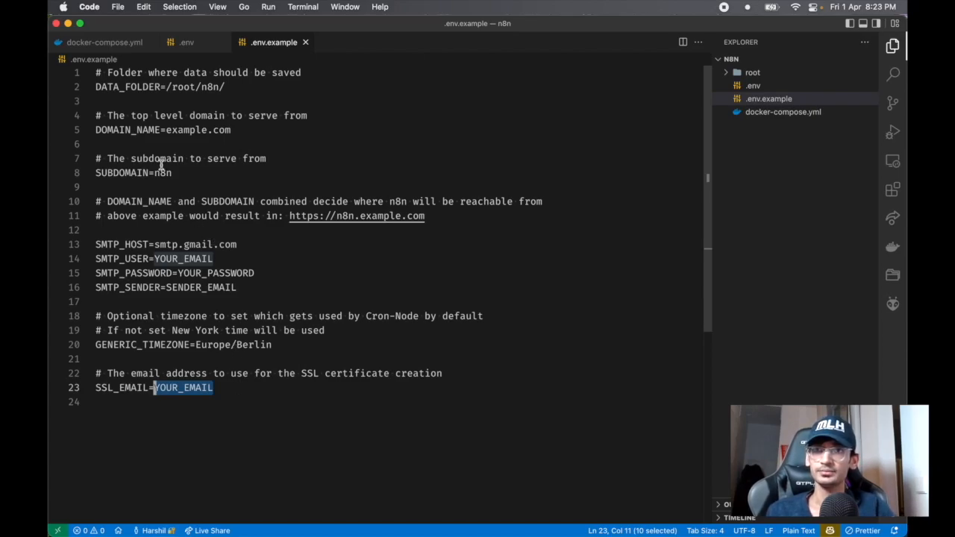
left_click(104, 42)
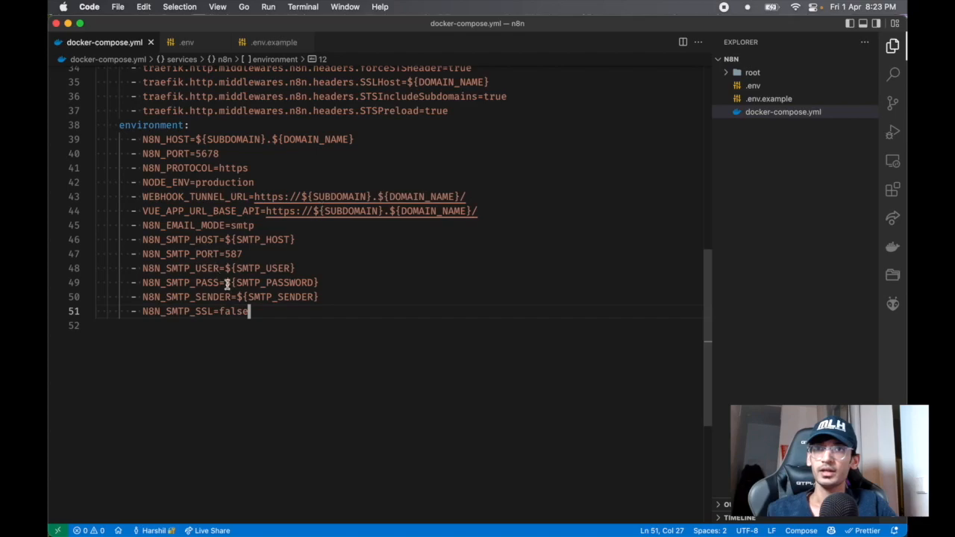
mouse_move(285, 331)
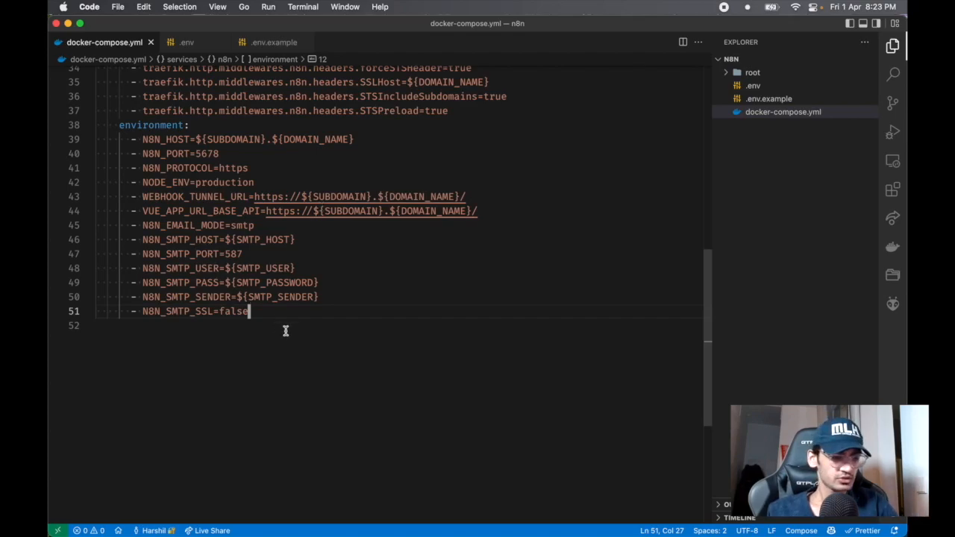
scroll("up", 3)
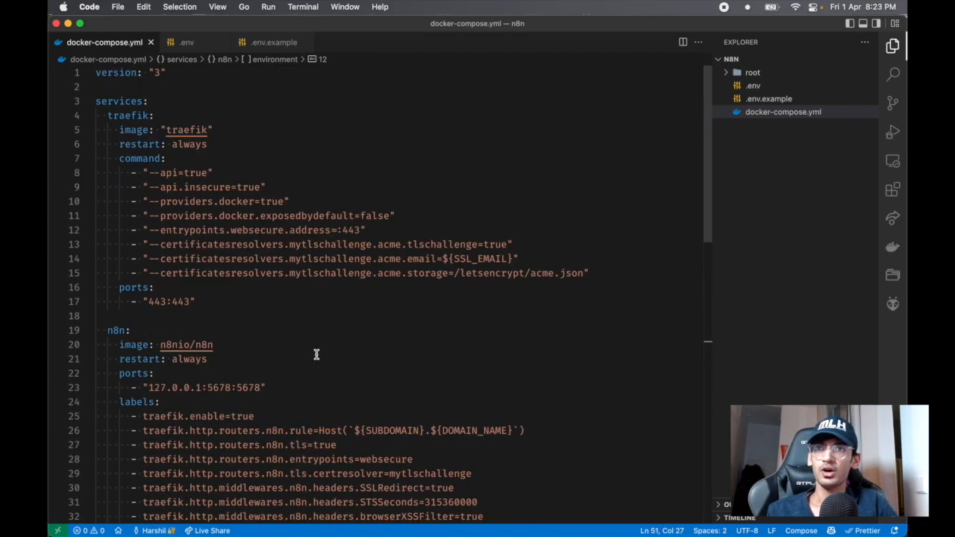
scroll("down", 3)
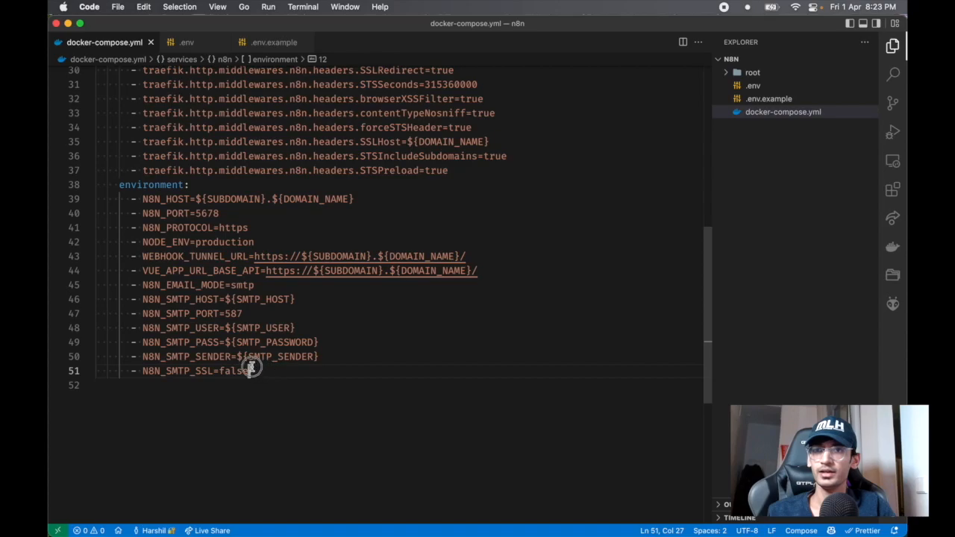
left_click_drag(250, 371, 130, 292)
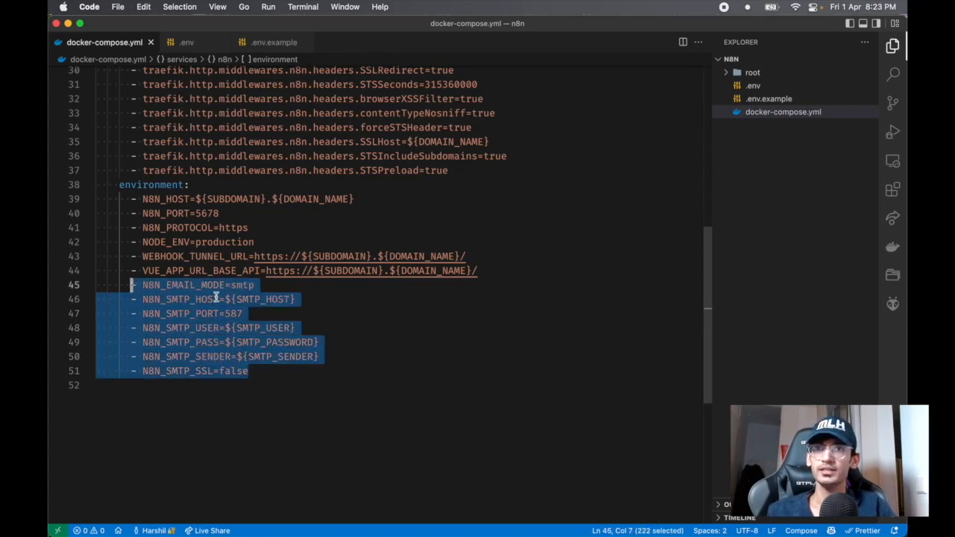
left_click(250, 370)
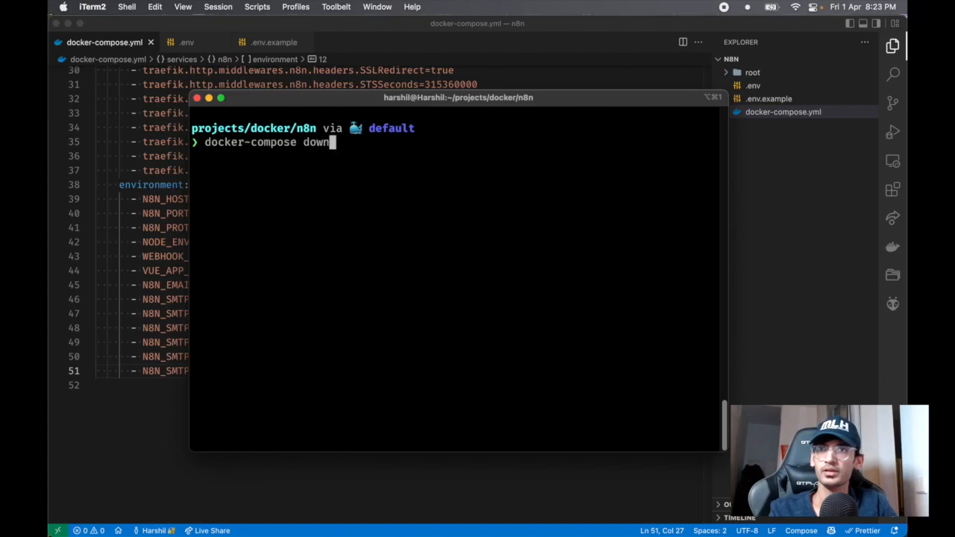
Start the n8n containers again in the background with docker-compose up -d
type("docker-compose up -d")
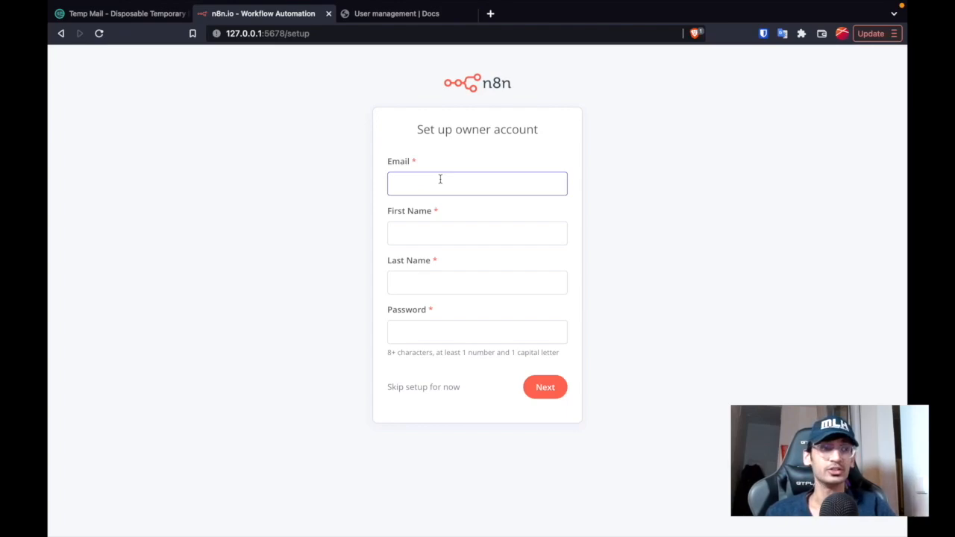
Fill in the owner's email, first and last name and password, and submit
type("h")
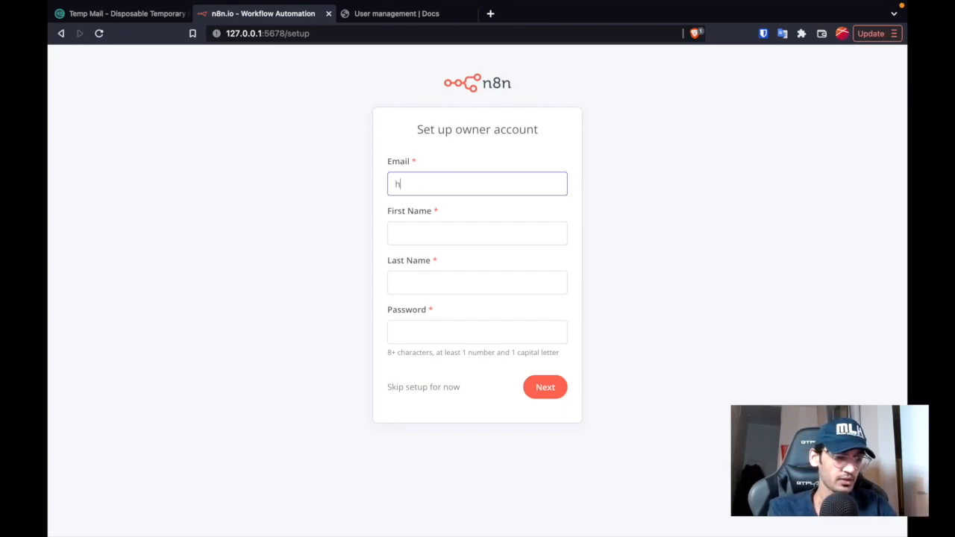
type("ey@example.com")
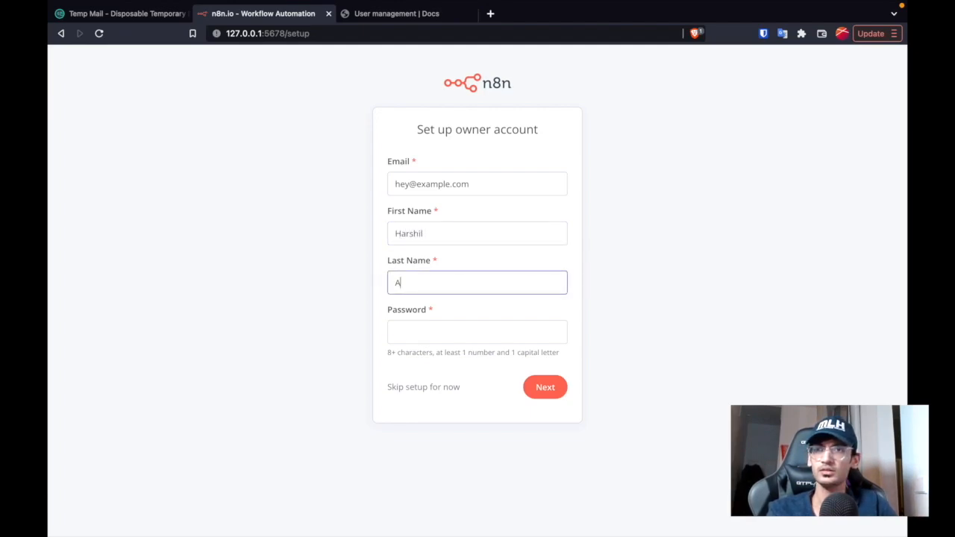
type("grawal")
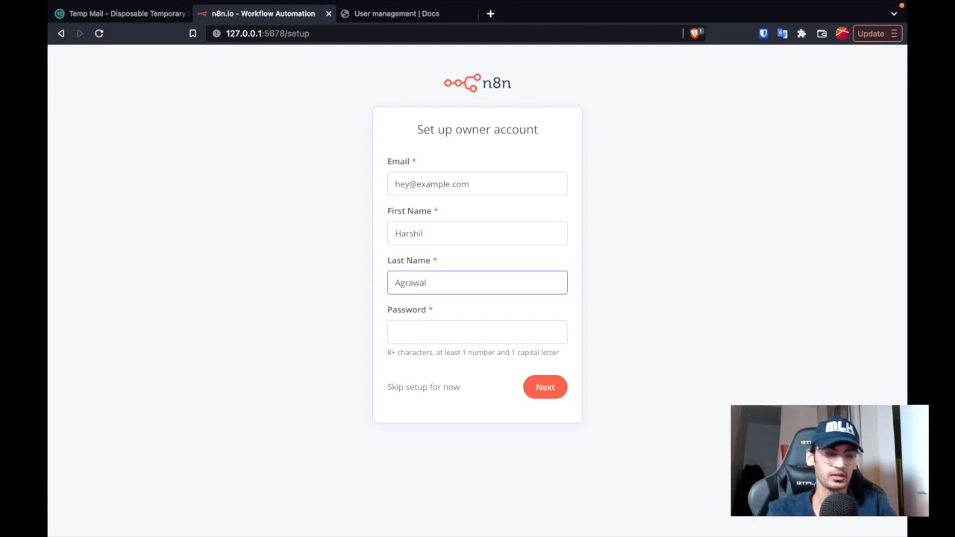
type("•••••")
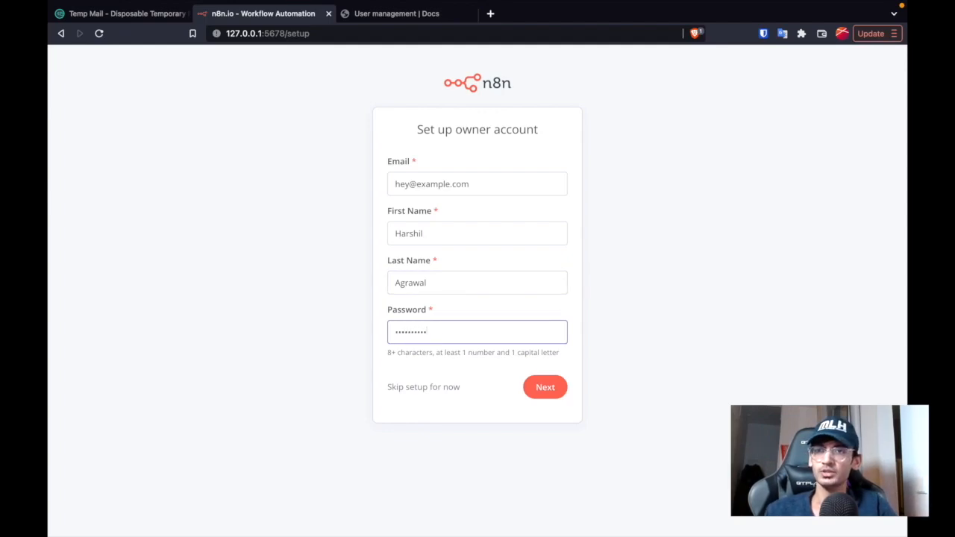
left_click(544, 386)
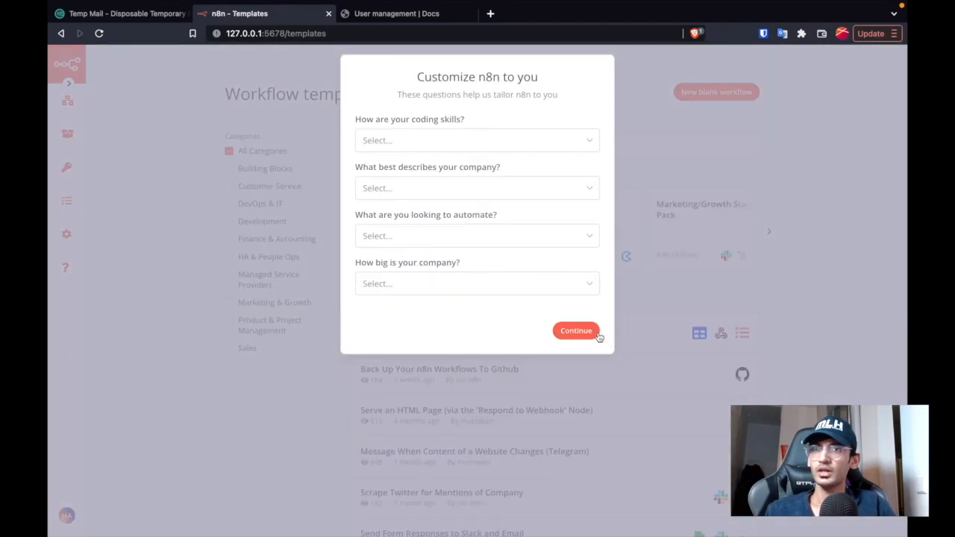
Dismiss the customization questionnaire and go to Settings > Users
left_click(575, 330)
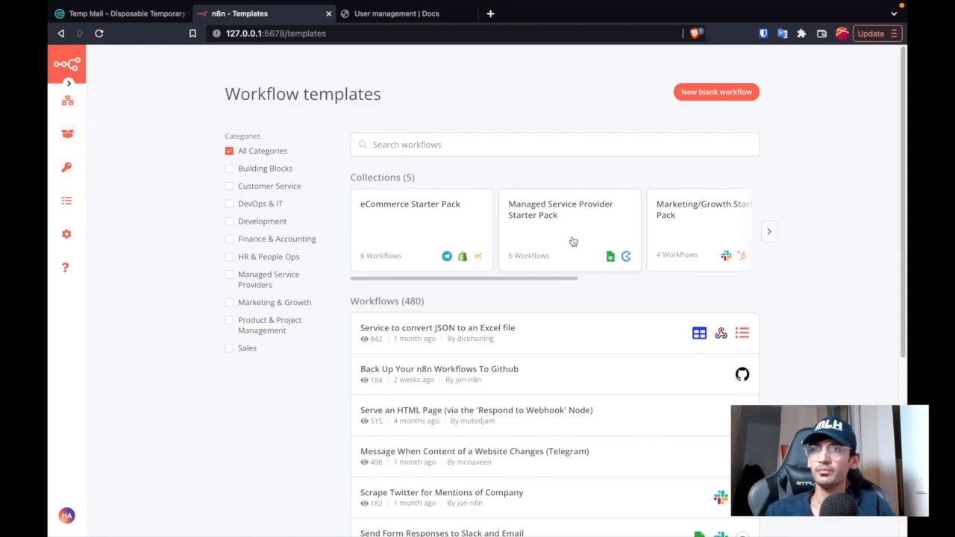
scroll("down", 3)
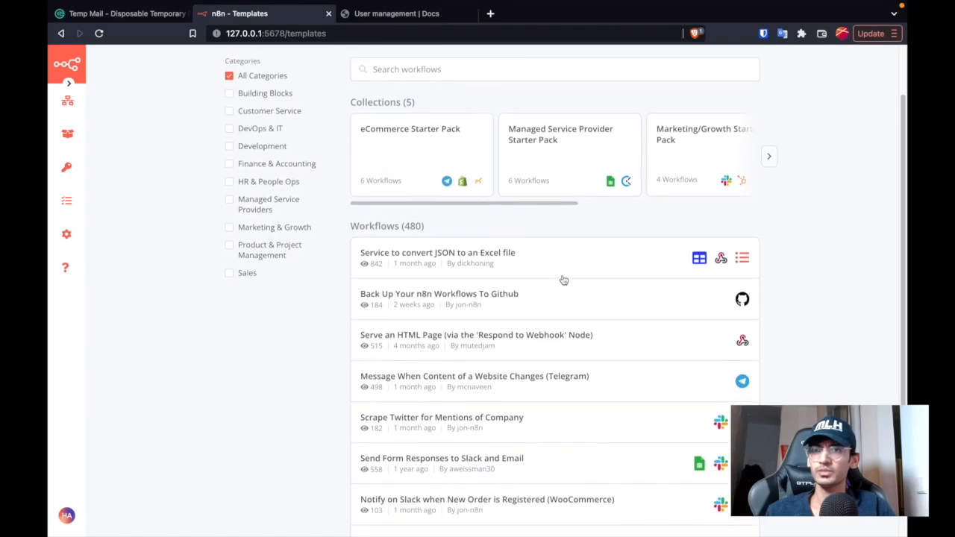
mouse_move(66, 234)
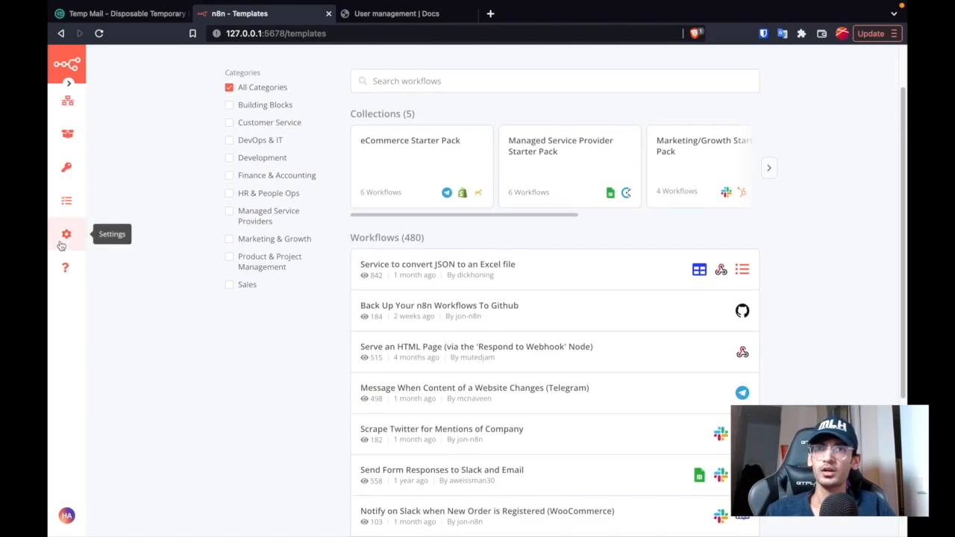
left_click(66, 235)
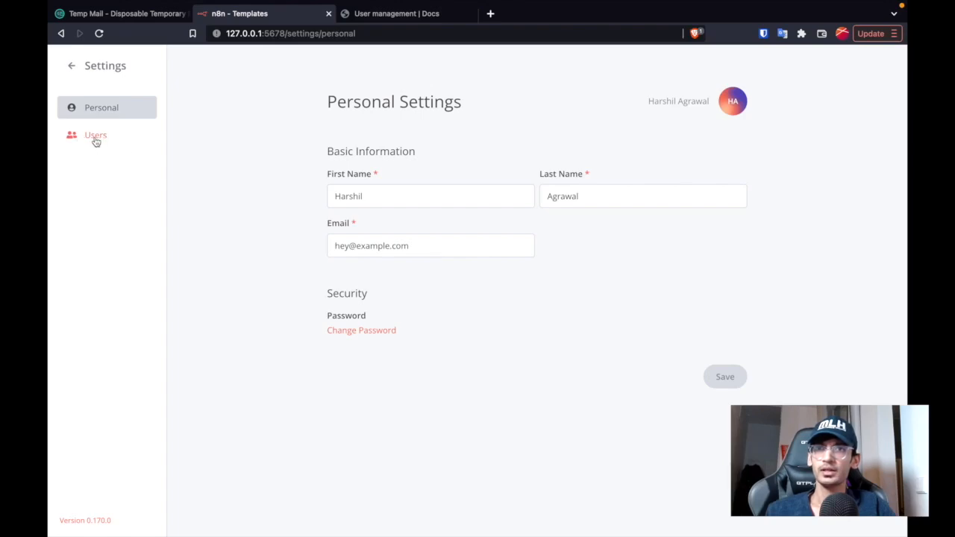
left_click(95, 135)
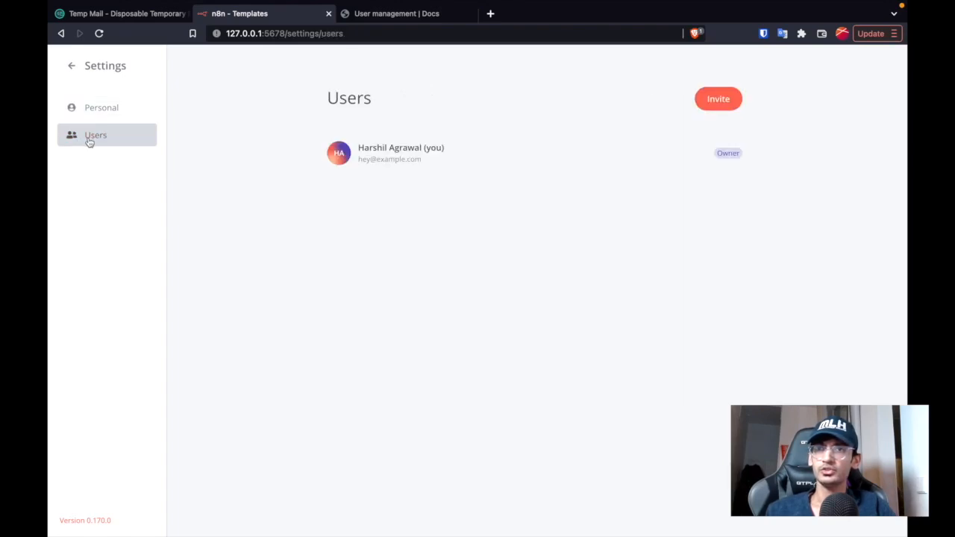
mouse_move(704, 187)
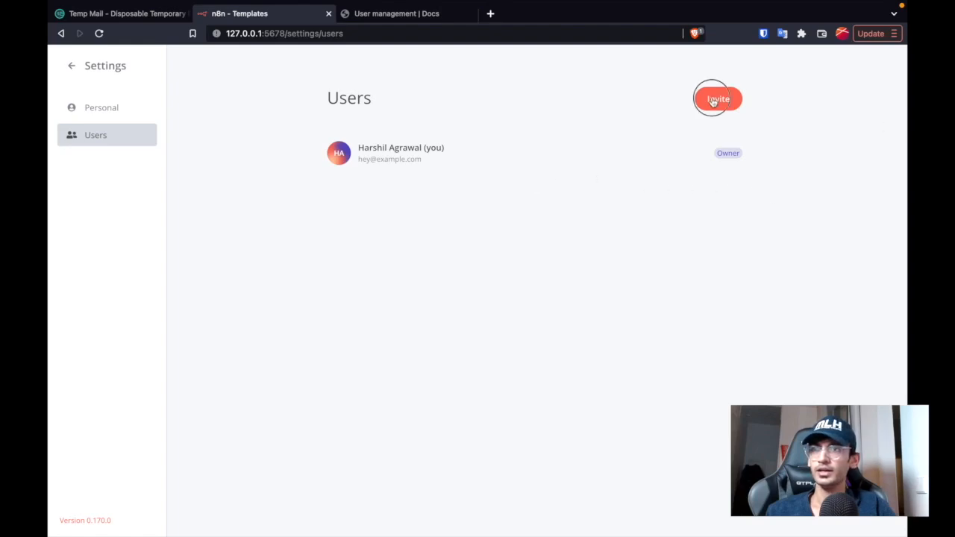
Invite the copied Temp Mail address as a Member user
left_click(717, 99)
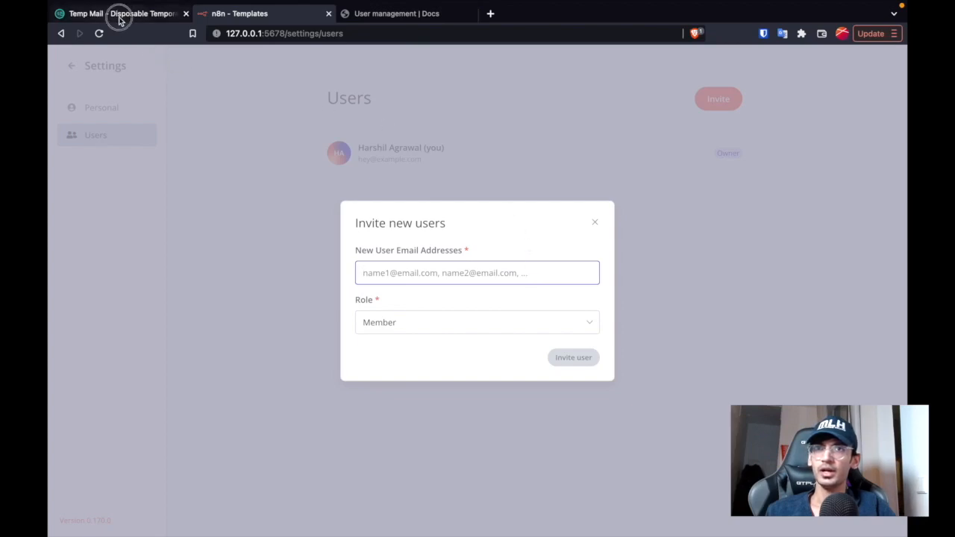
left_click(119, 13)
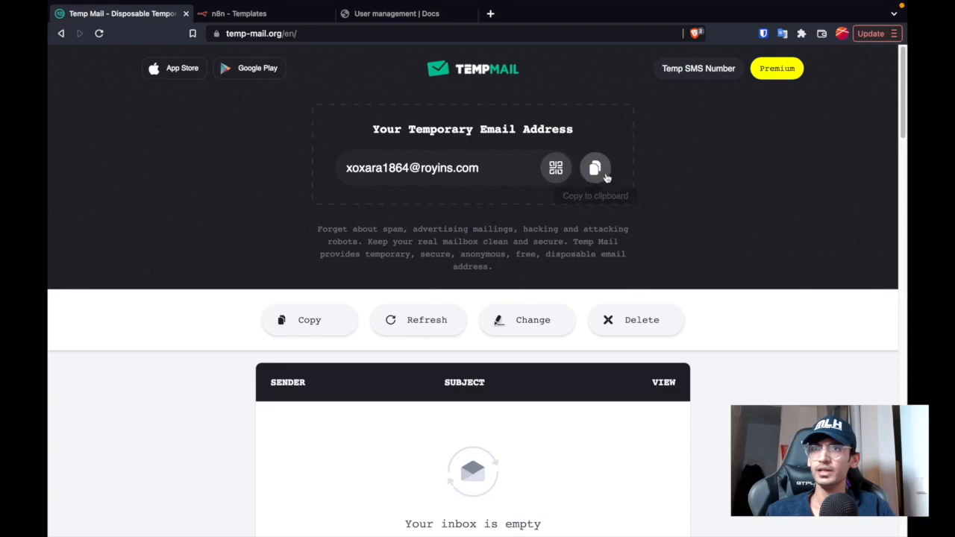
left_click(239, 13)
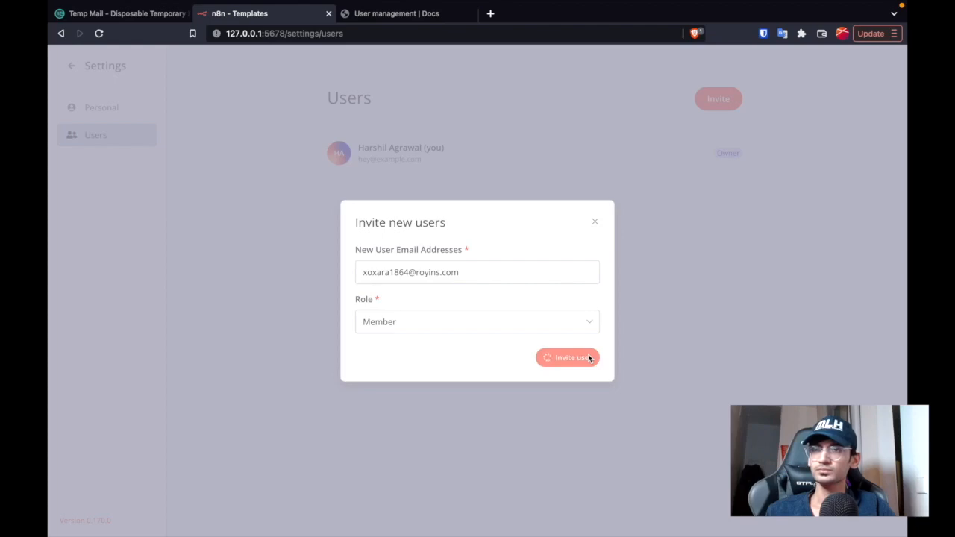
left_click(567, 357)
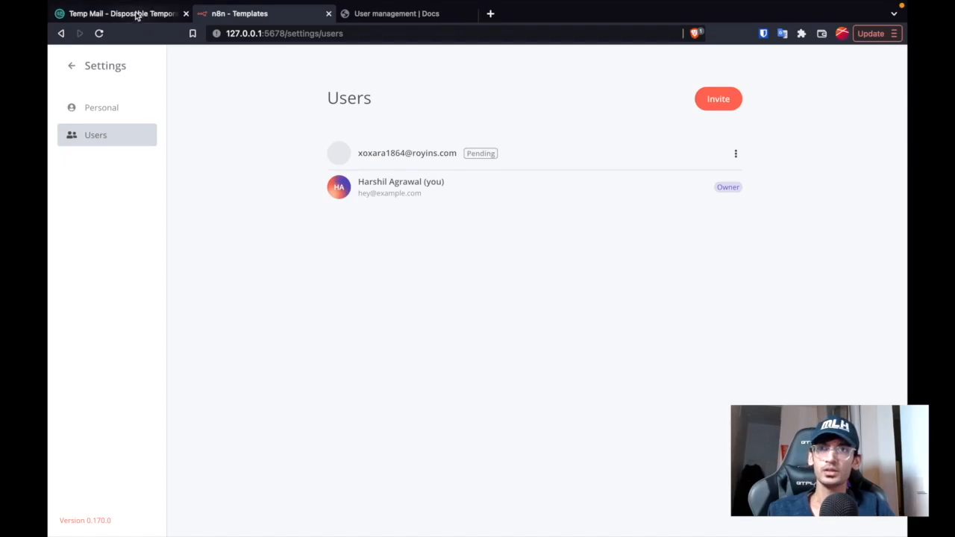
Open the 'You have been invited to n8n' email in the Temp Mail inbox
left_click(119, 14)
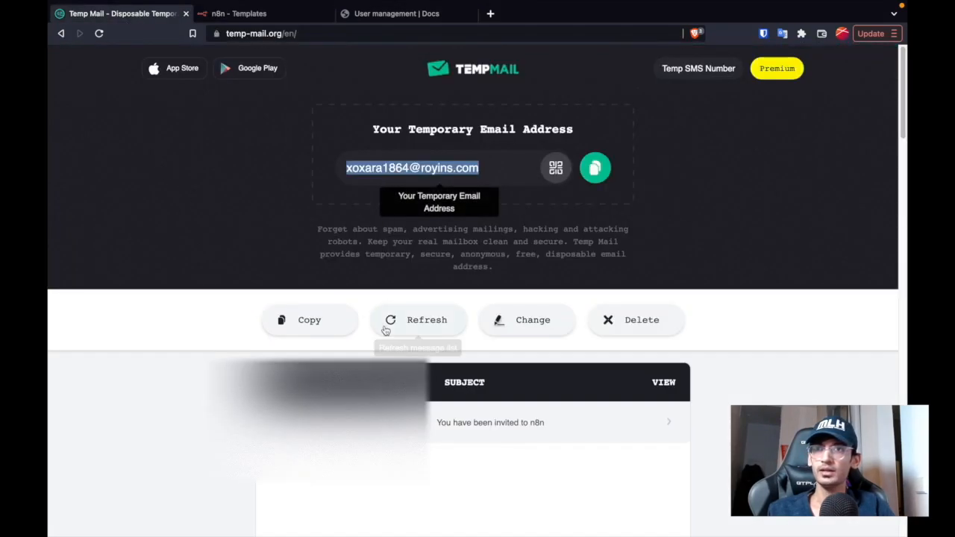
scroll("down", 3)
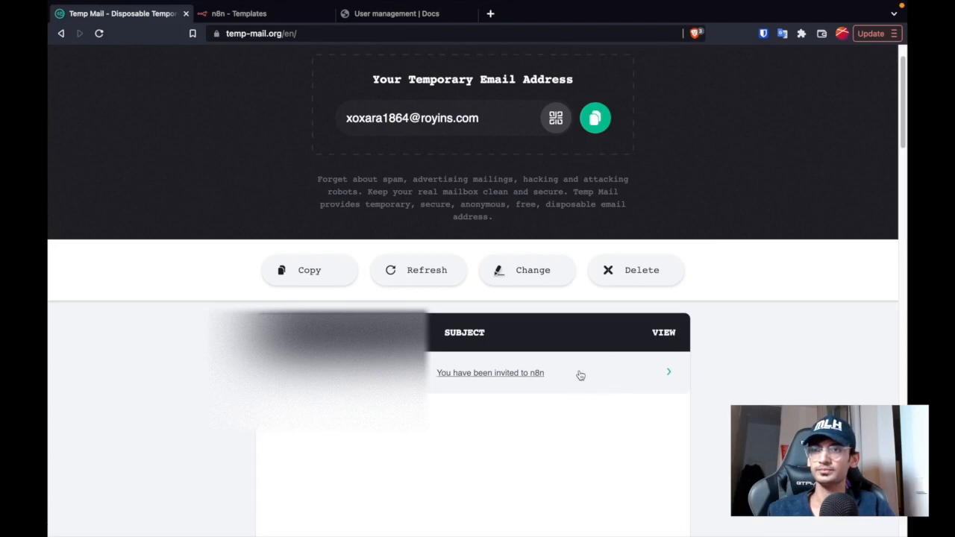
left_click(490, 372)
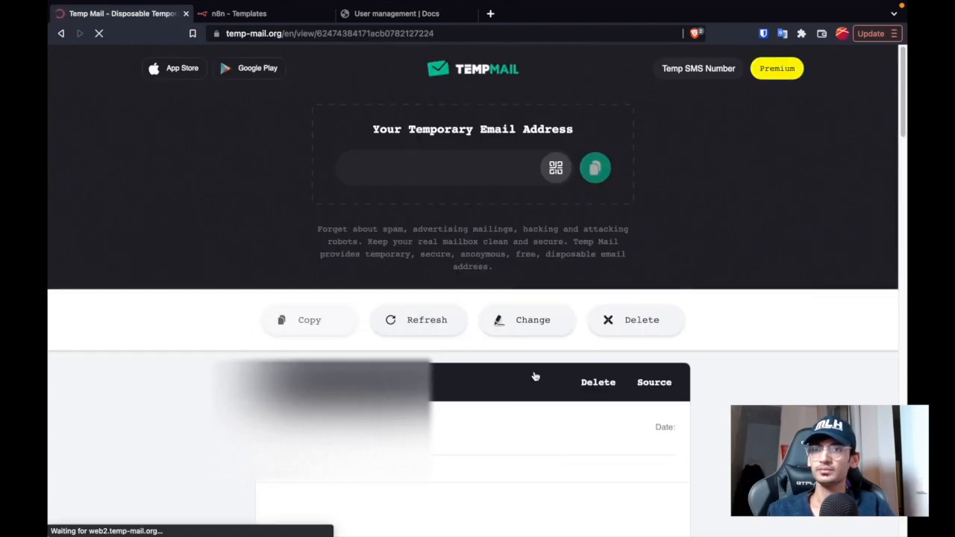
scroll("down", 3)
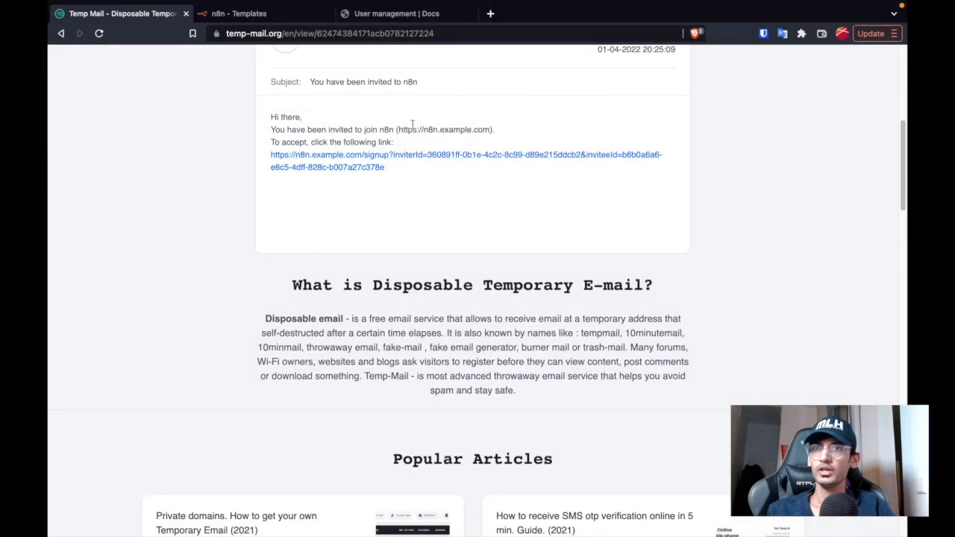
mouse_move(458, 185)
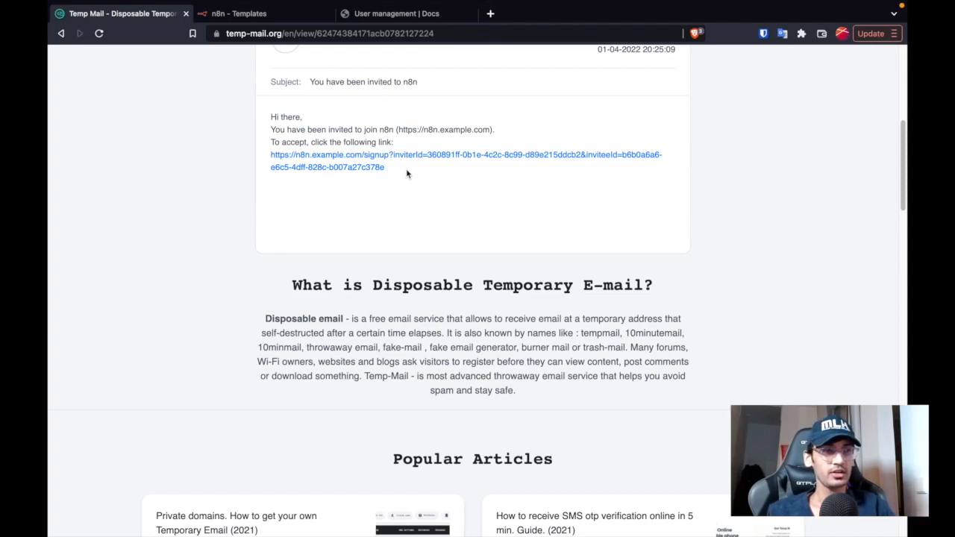
mouse_move(326, 157)
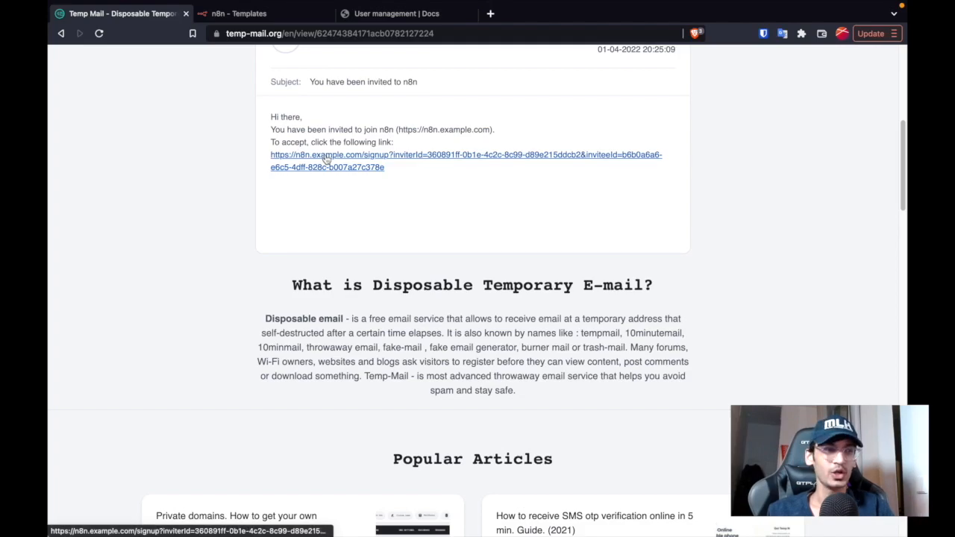
mouse_move(418, 174)
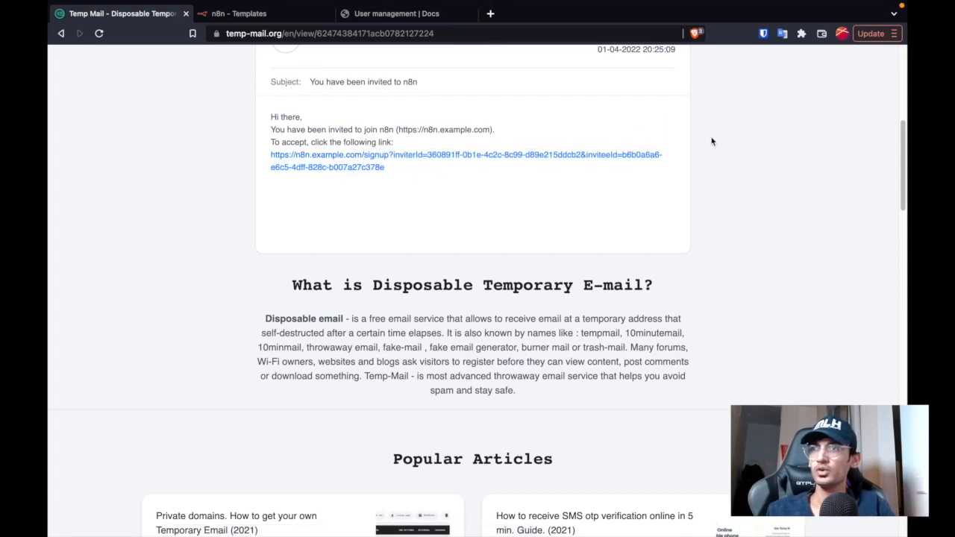
mouse_move(879, 89)
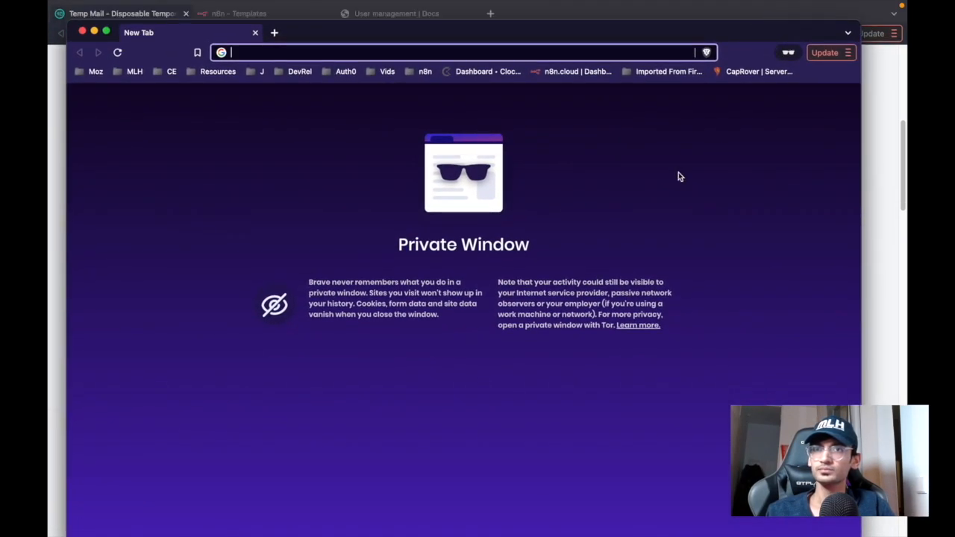
Complete the member signup at 127.0.0.1:5678 with first name Harshil, last name and password
type("127.0.0.1:5678")
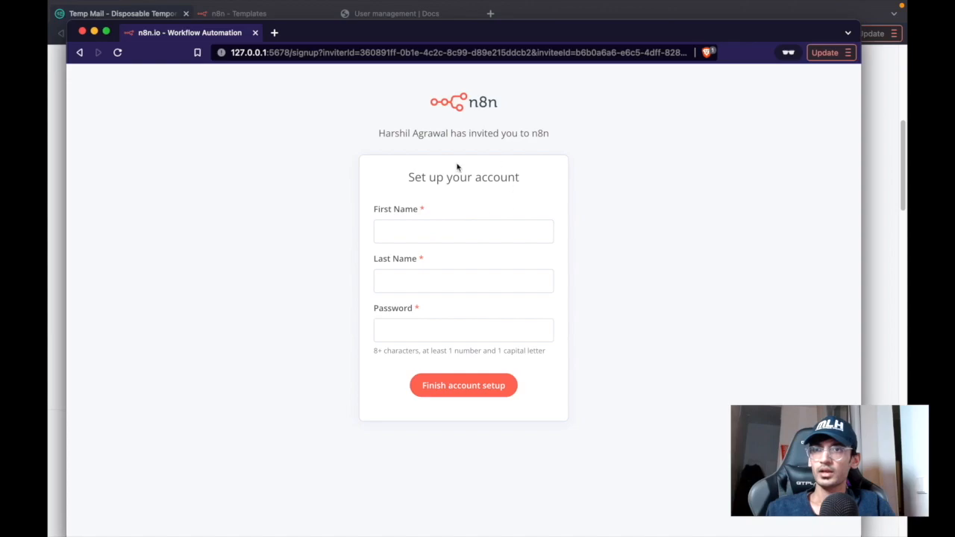
left_click(462, 232)
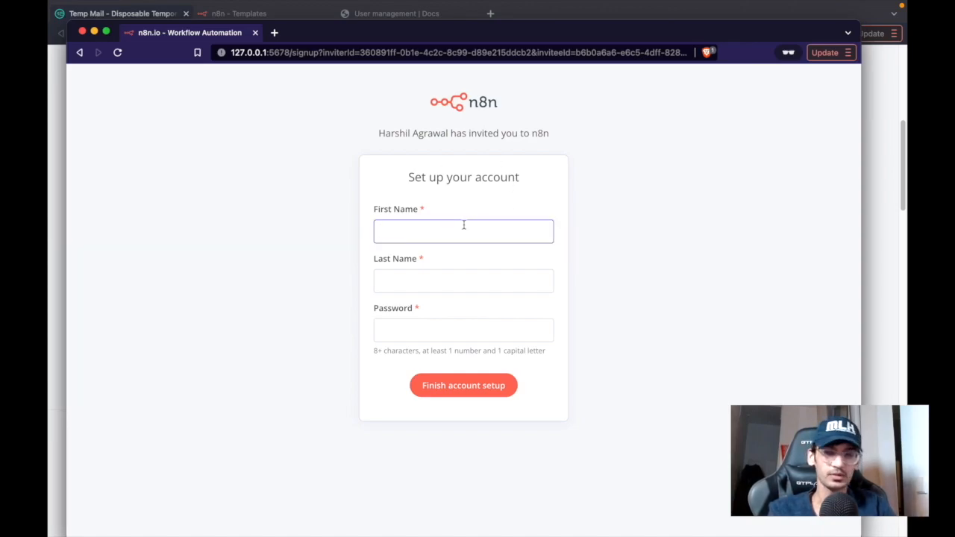
type("Harshil Tes")
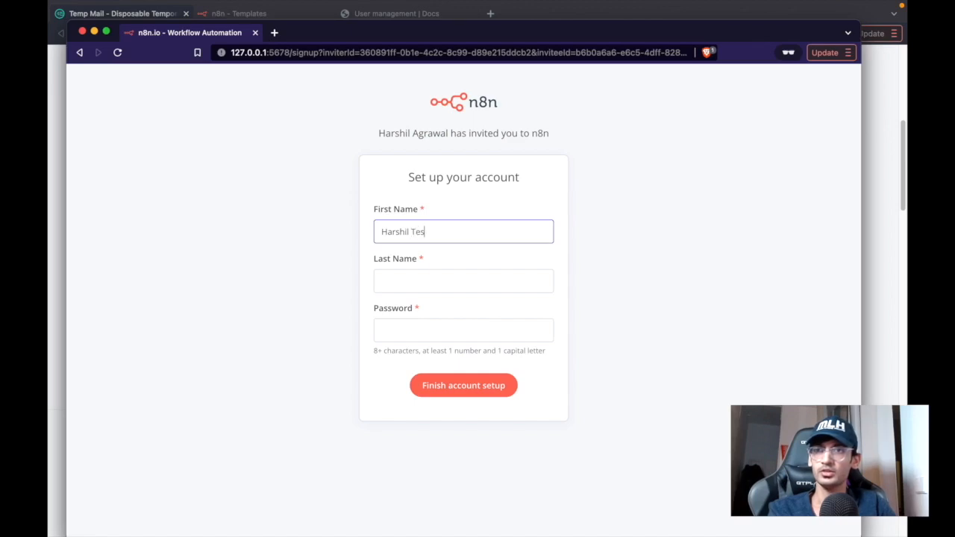
type("Tesgte")
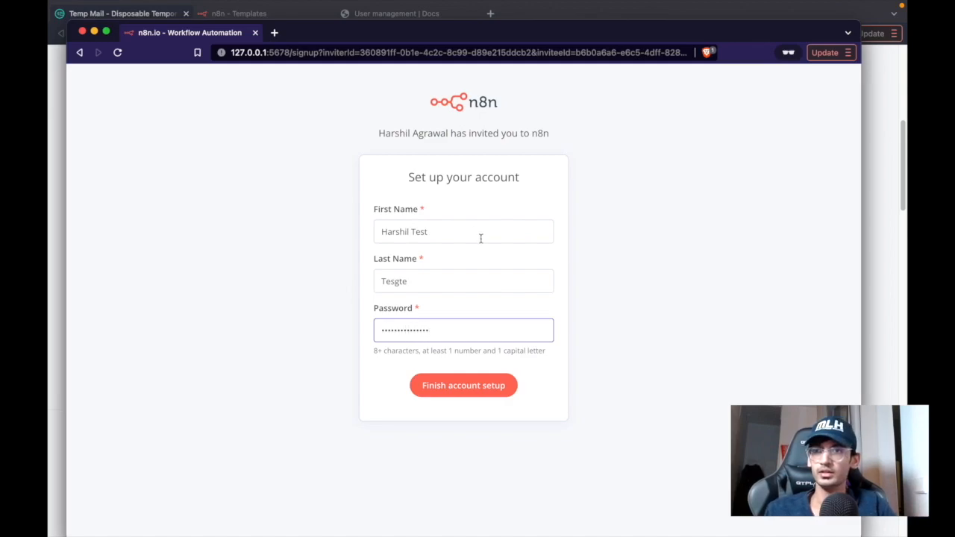
left_click(463, 385)
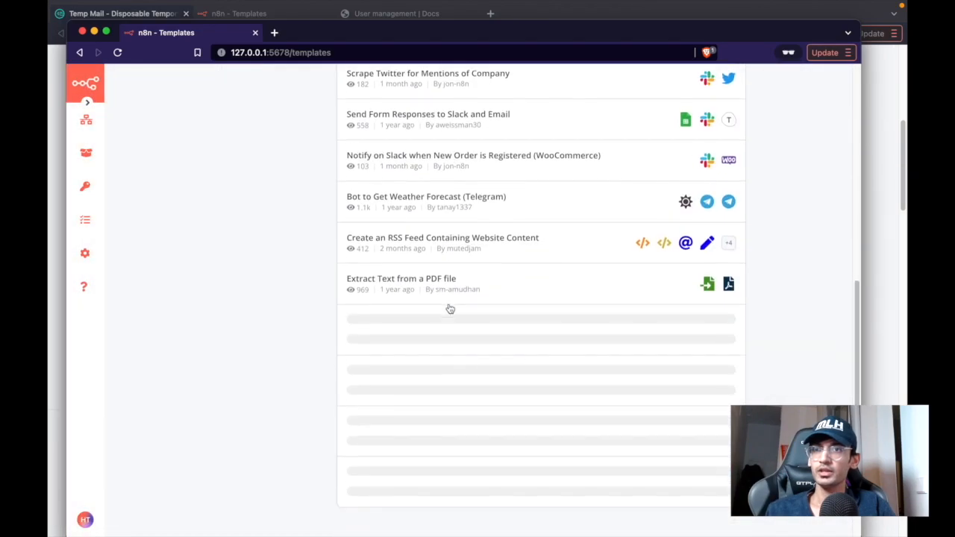
Check the member's personal settings, then the owner's Users list showing both accounts
scroll("up", 3)
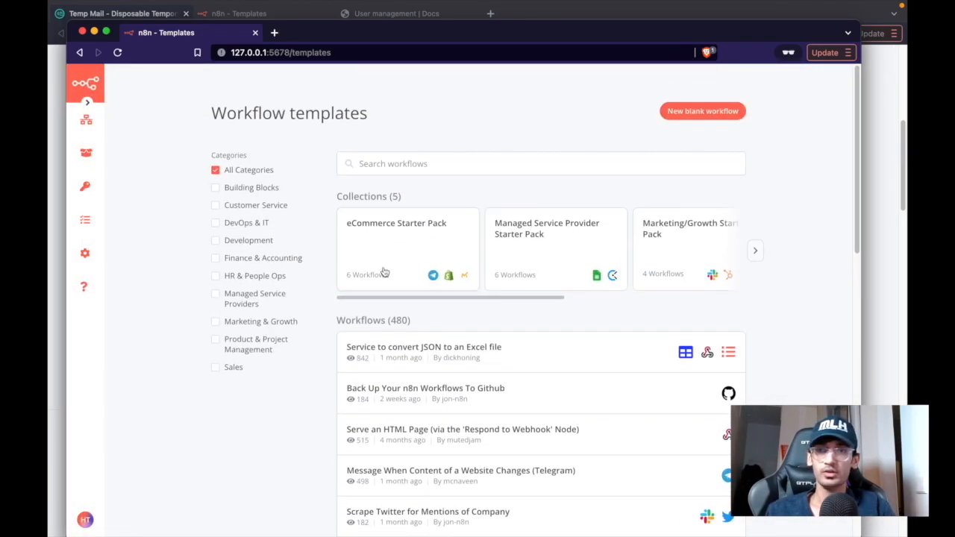
mouse_move(85, 252)
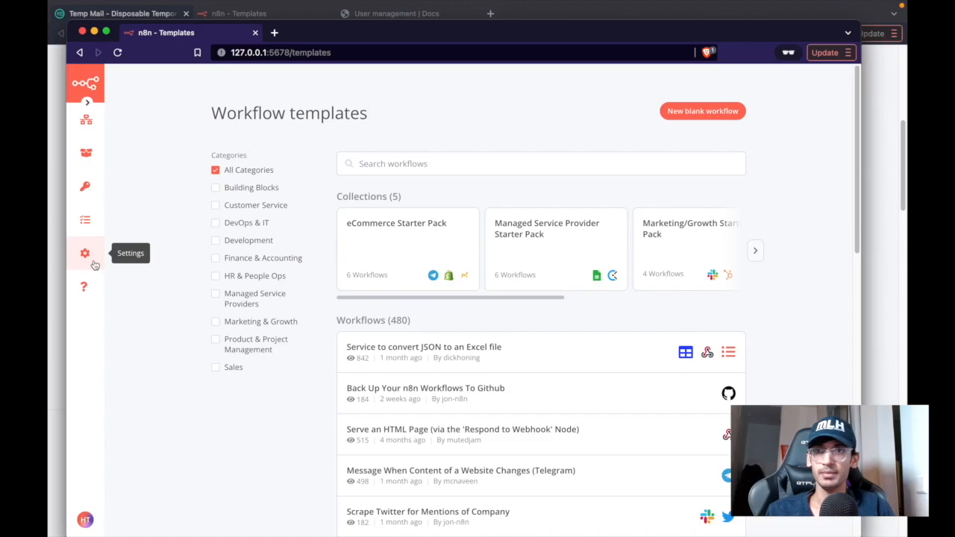
left_click(86, 253)
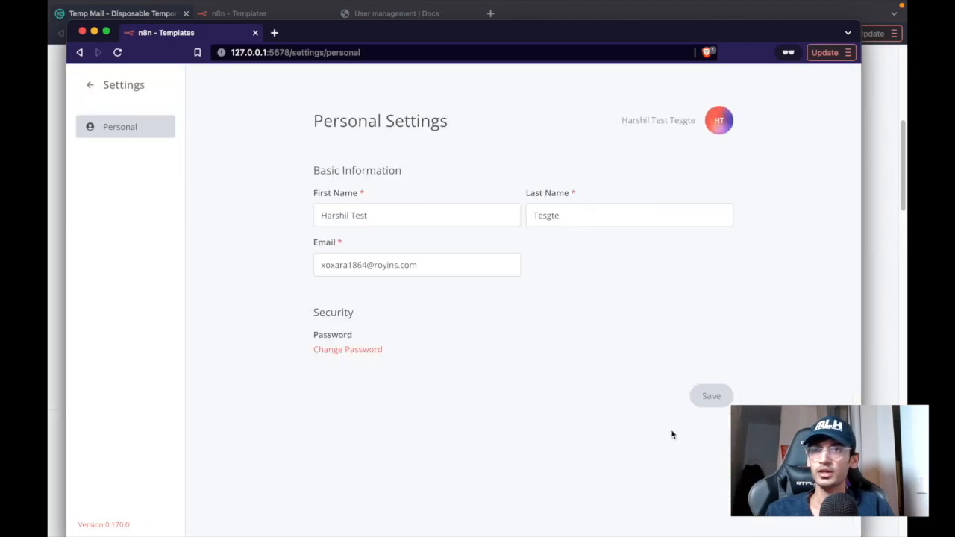
mouse_move(201, 137)
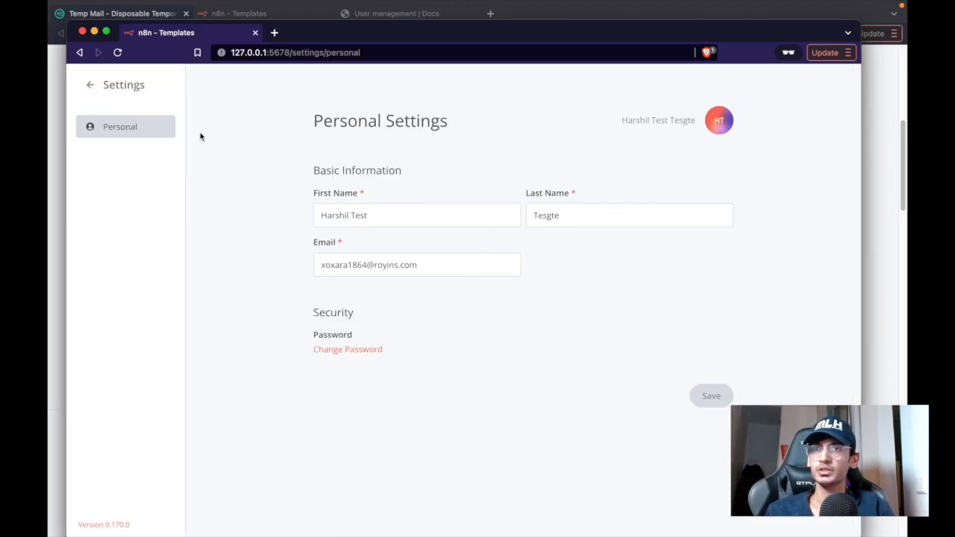
mouse_move(258, 175)
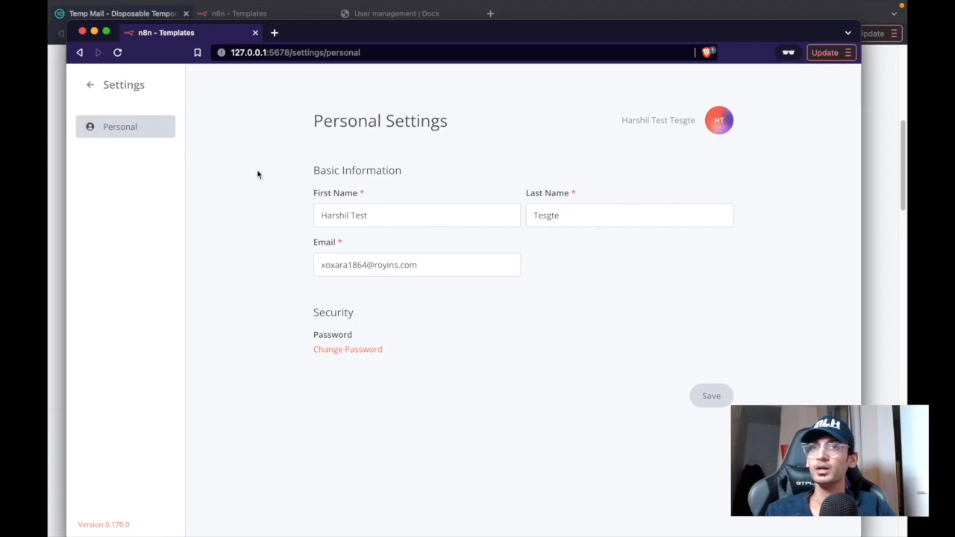
mouse_move(62, 154)
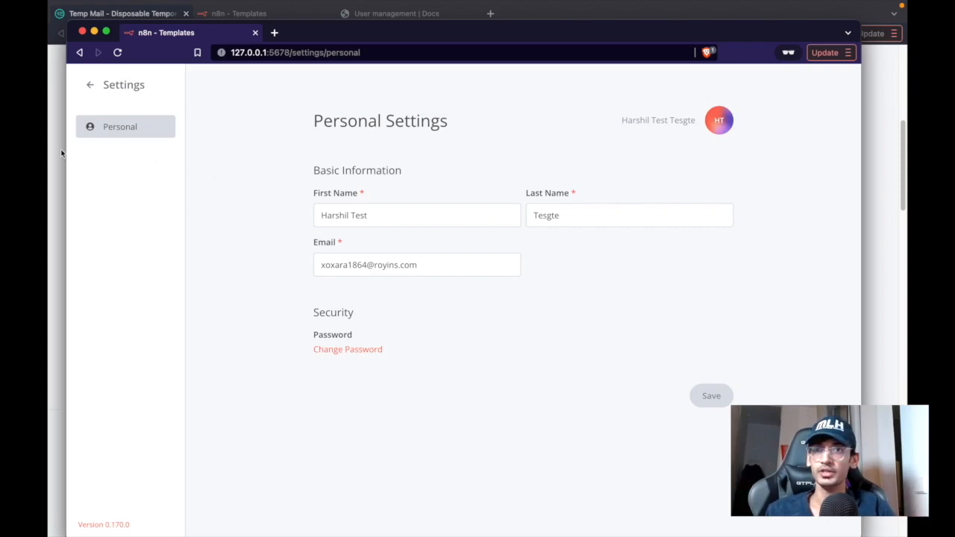
left_click(95, 134)
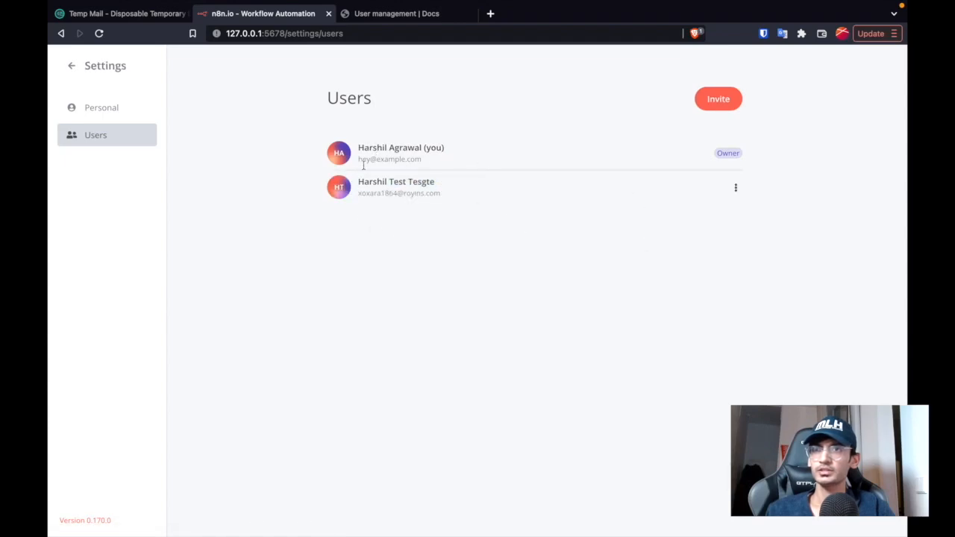
Open and dismiss the new member's actions menu without deleting, then view the user management docs
left_click(736, 187)
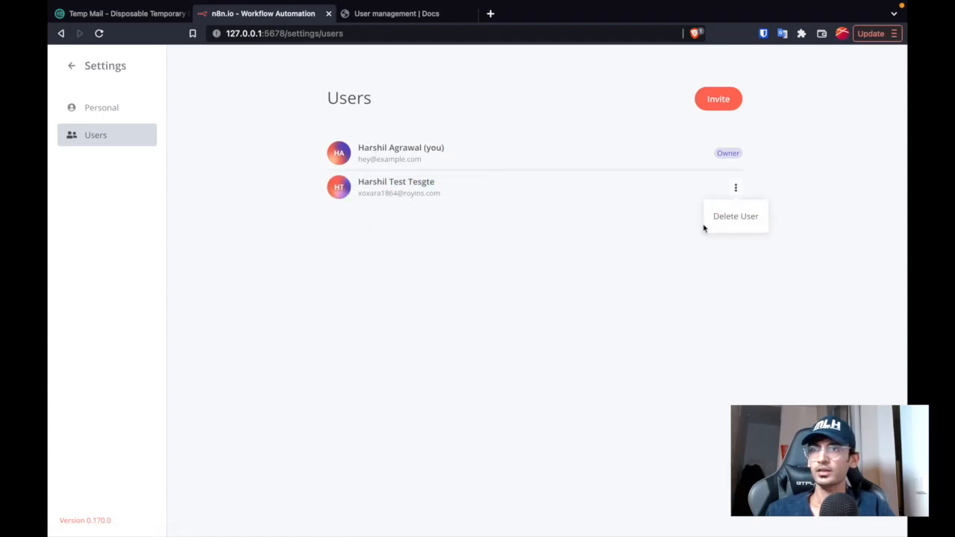
mouse_move(608, 293)
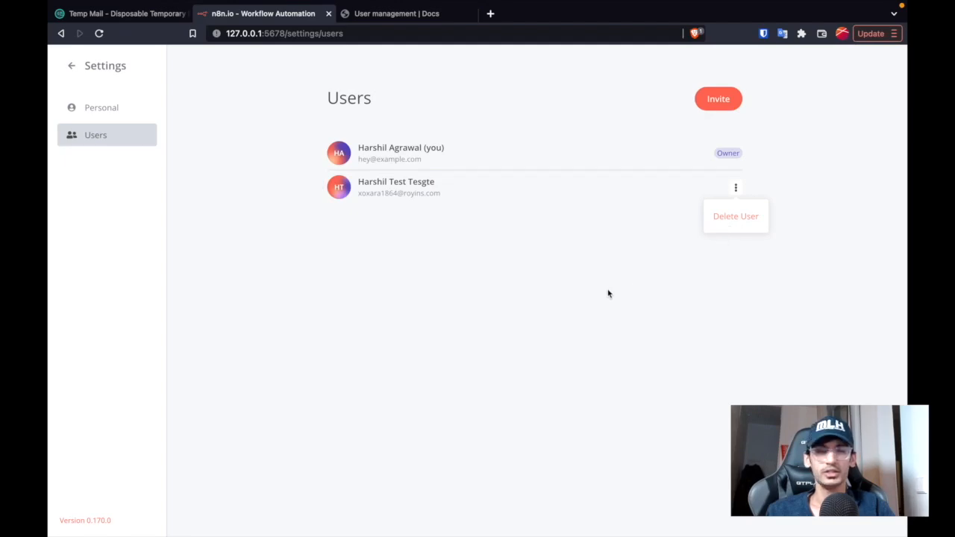
left_click(608, 293)
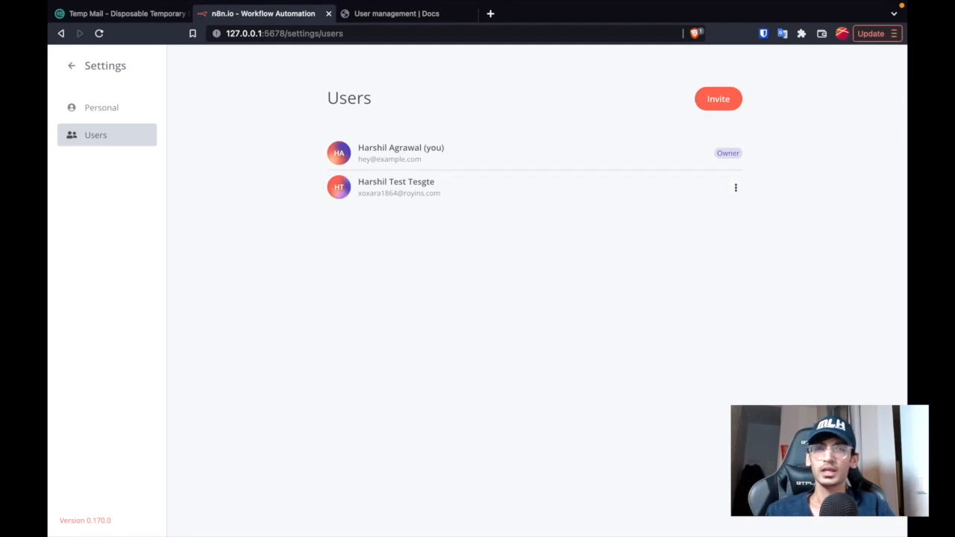
mouse_move(406, 13)
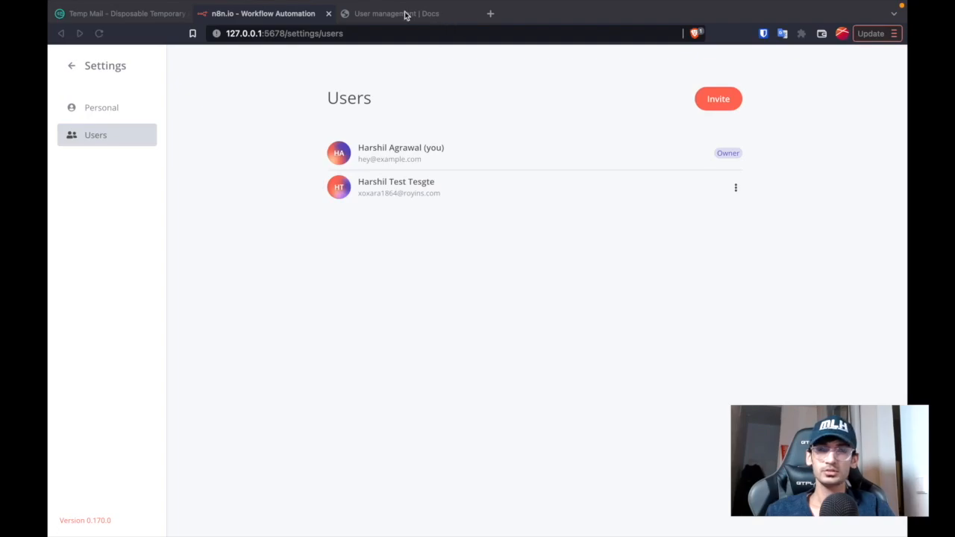
left_click(395, 13)
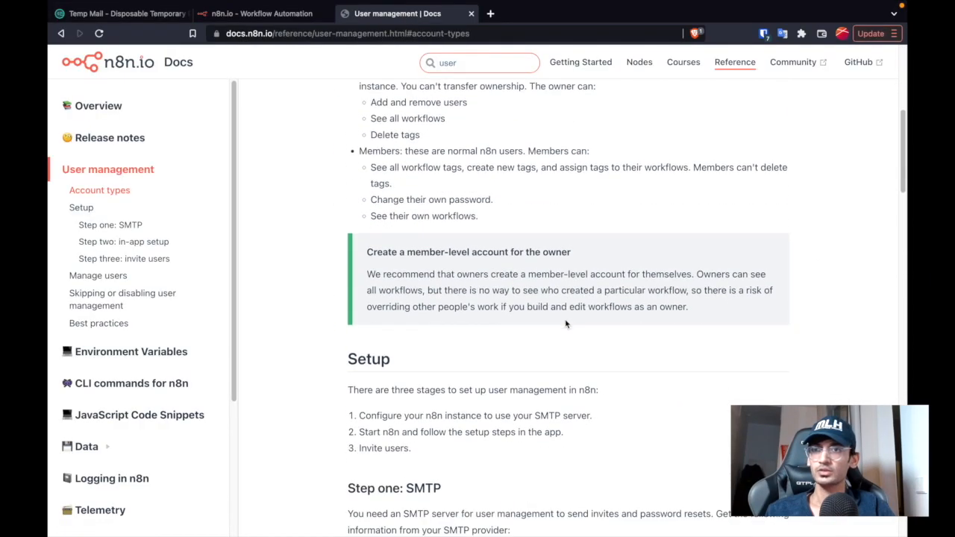
Jump to Step one: SMTP and scroll to the N8N_UM_EMAIL_TEMPLATES variables
scroll("down", 3)
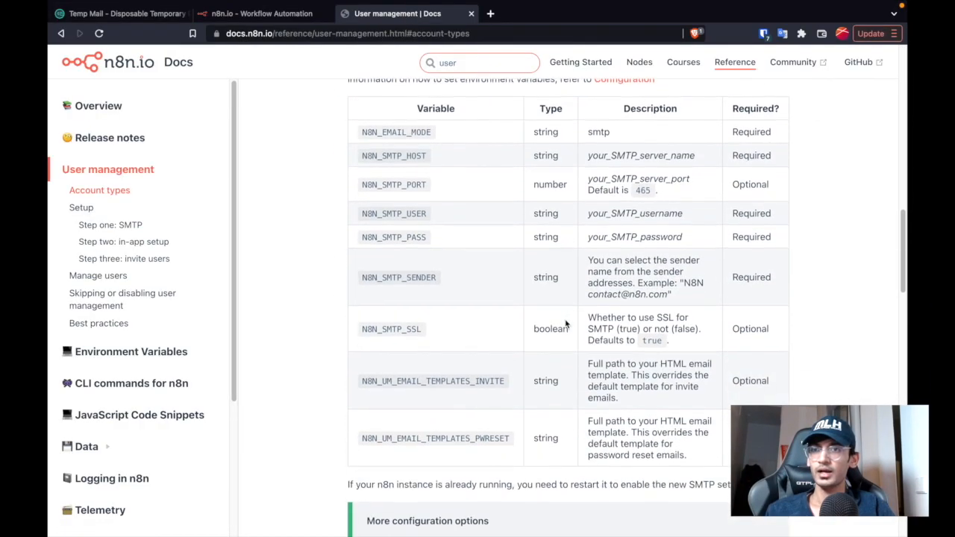
left_click(109, 224)
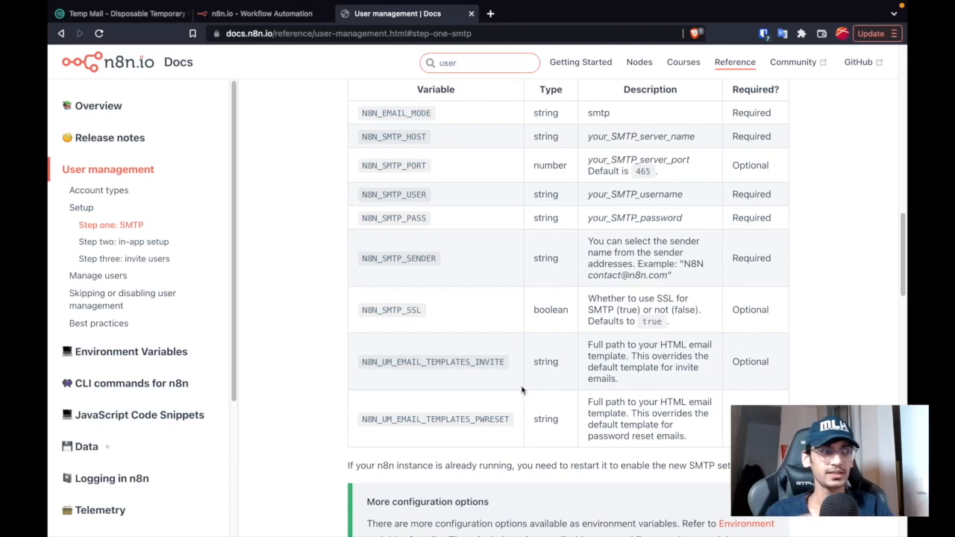
mouse_move(516, 387)
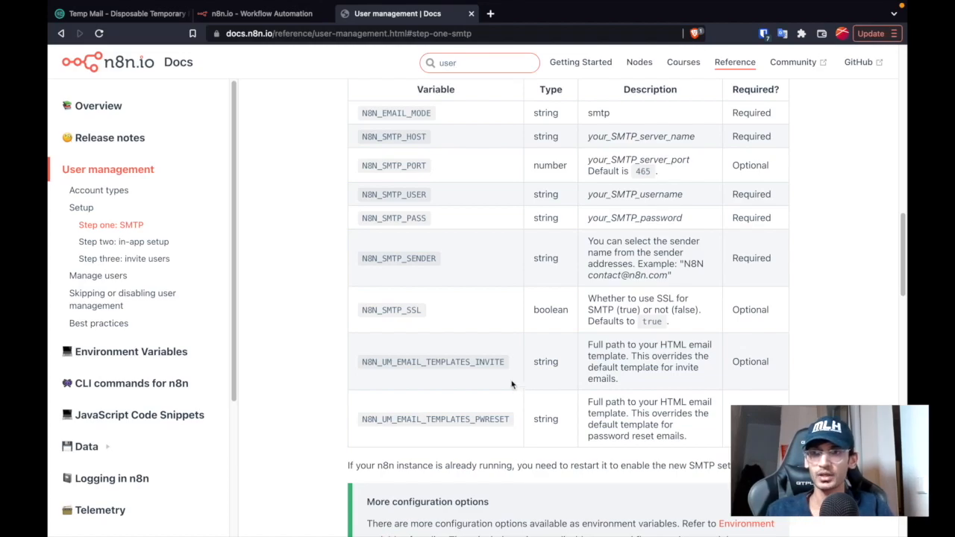
scroll("down", 3)
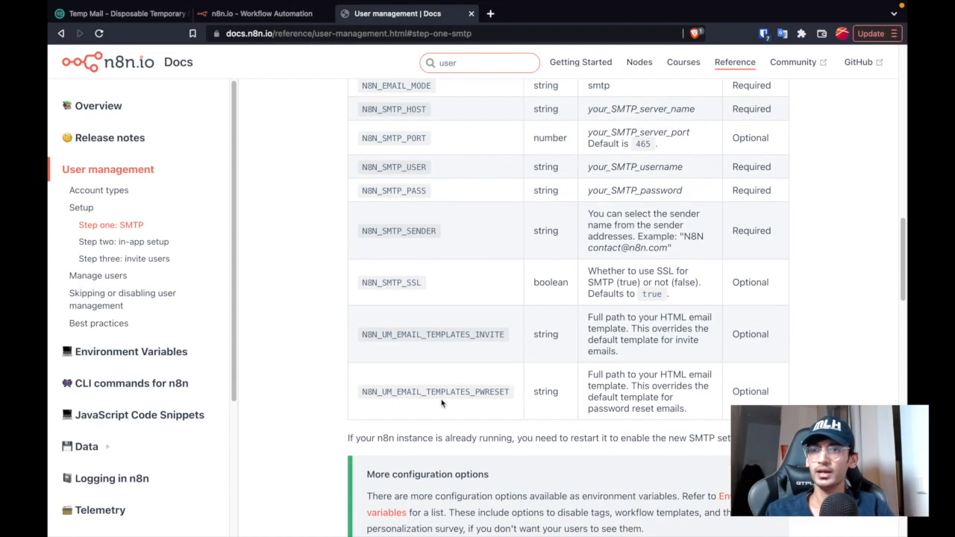